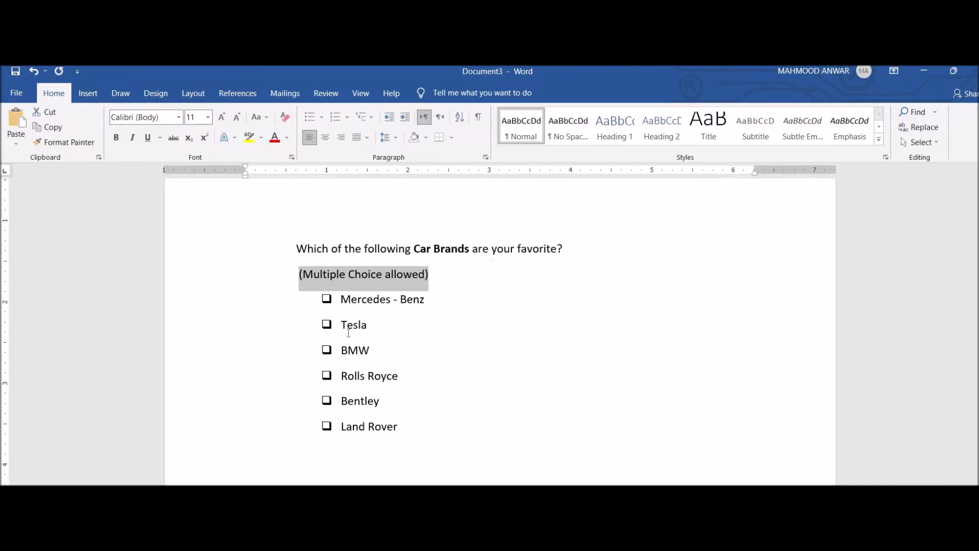
{"action": "mouse_move", "coordinate": [364, 302]}
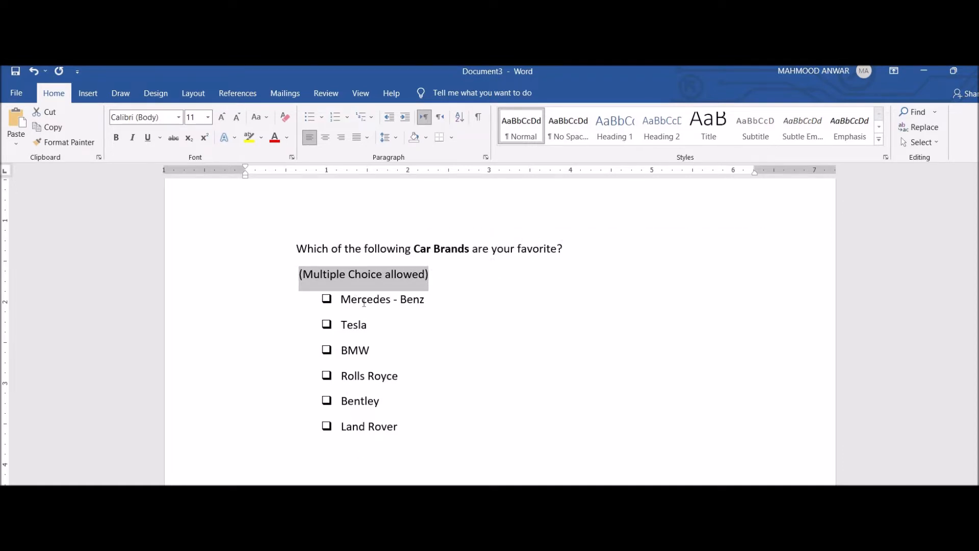
- Select words such as 'Mercedes' in the option text, then clear the selection
{"action": "double_click", "coordinate": [365, 299]}
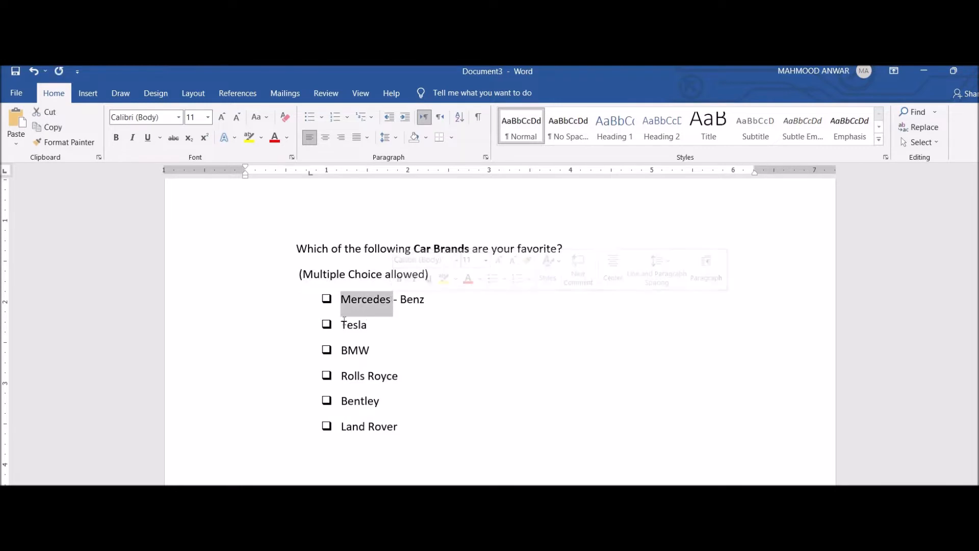
{"action": "left_click", "coordinate": [355, 350]}
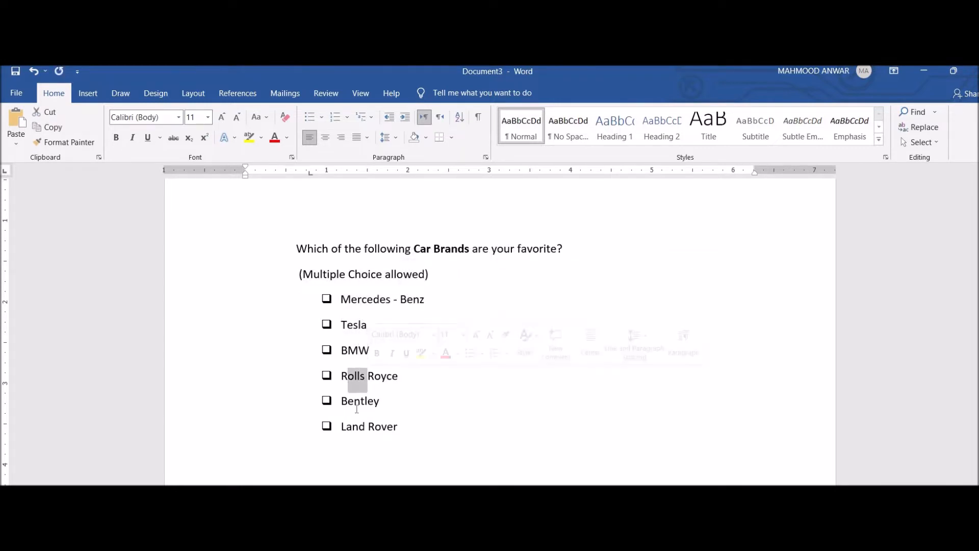
{"action": "double_click", "coordinate": [368, 426]}
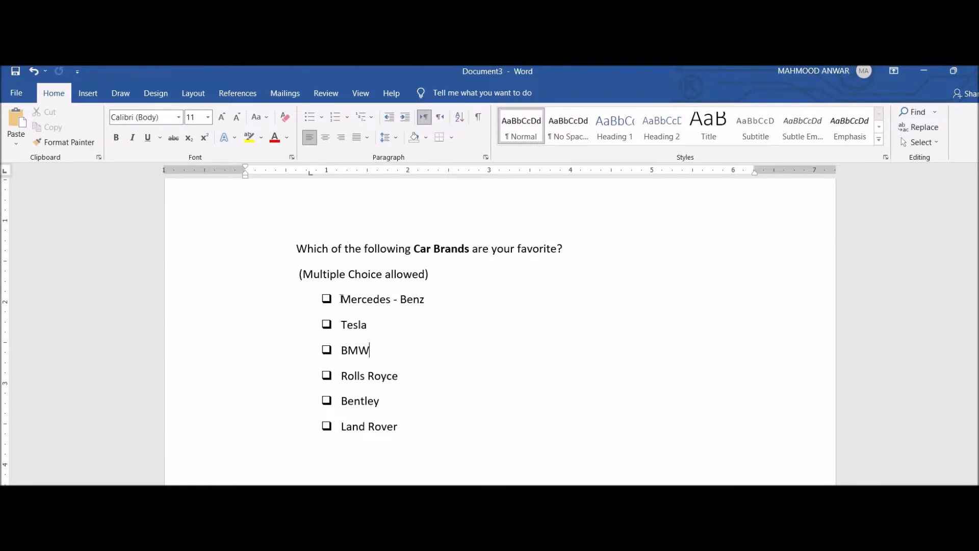
{"action": "double_click", "coordinate": [381, 299]}
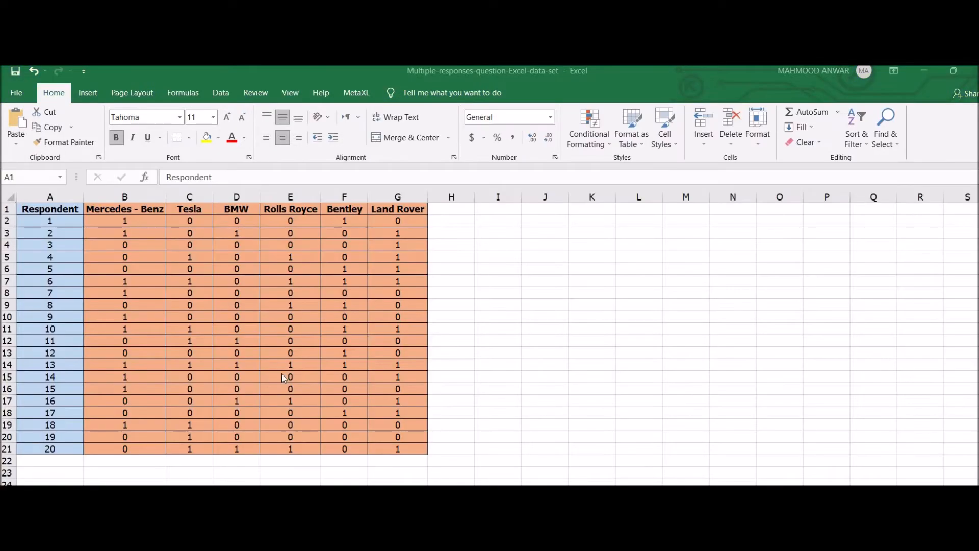
- Inspect the Respondent, Tesla and Bentley headings and respondents 1 through 19
{"action": "left_click", "coordinate": [50, 208]}
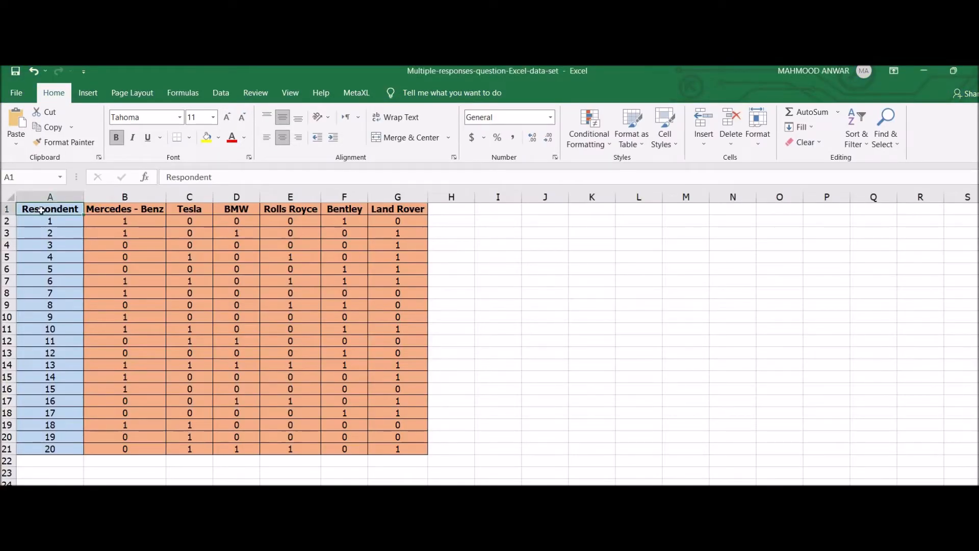
{"action": "left_click", "coordinate": [189, 209]}
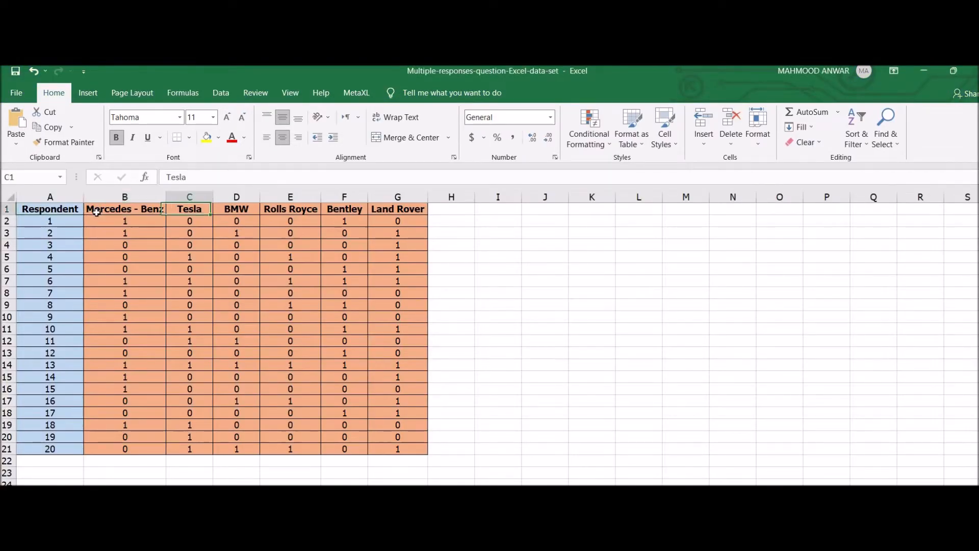
{"action": "left_click", "coordinate": [343, 208]}
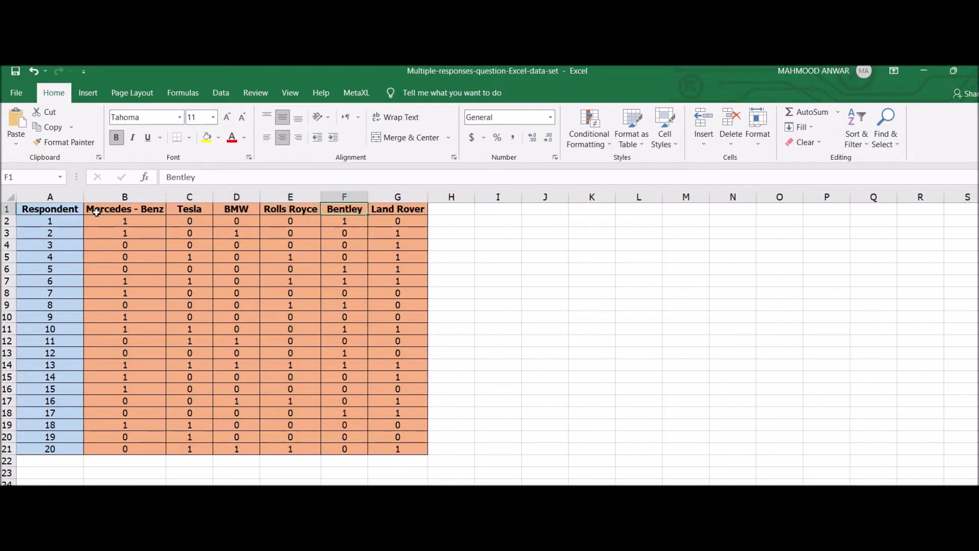
{"action": "left_click", "coordinate": [49, 220]}
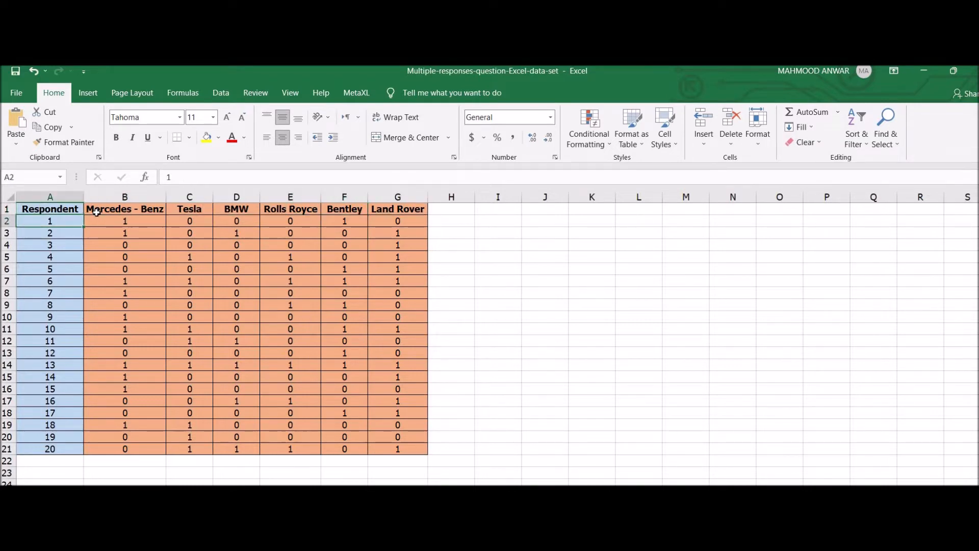
{"action": "left_click", "coordinate": [50, 430]}
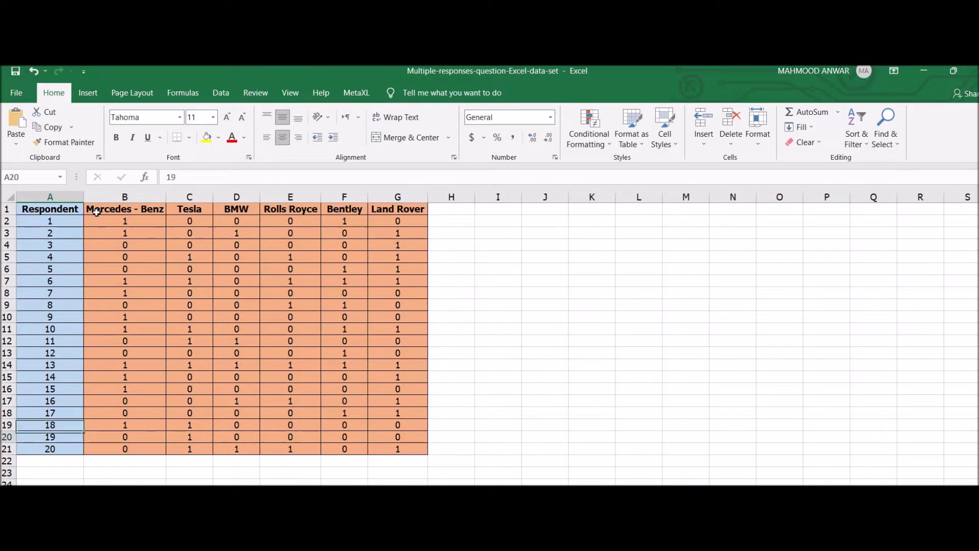
{"action": "left_click", "coordinate": [50, 208]}
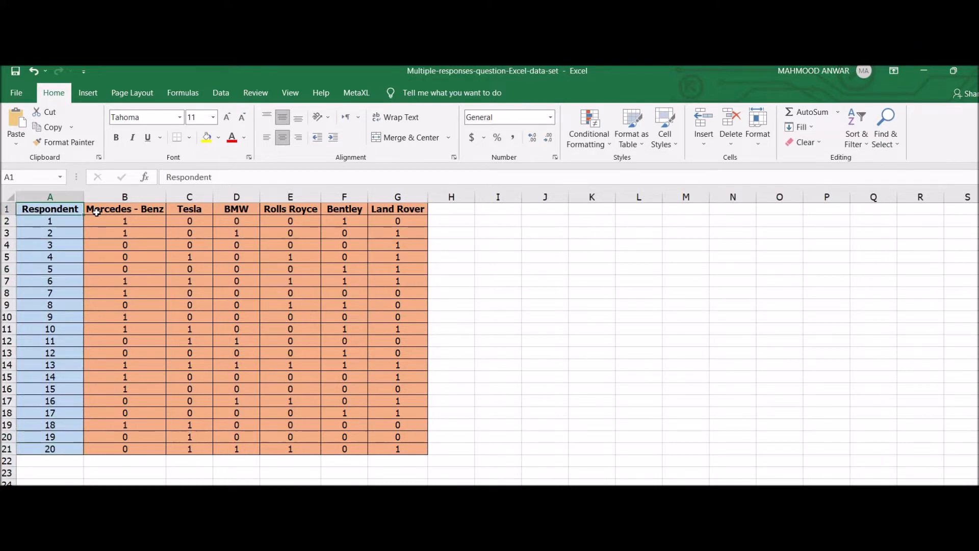
- Review respondent 1's Mercedes, BMW, Rolls Royce and Bentley answers
{"action": "left_click", "coordinate": [125, 220]}
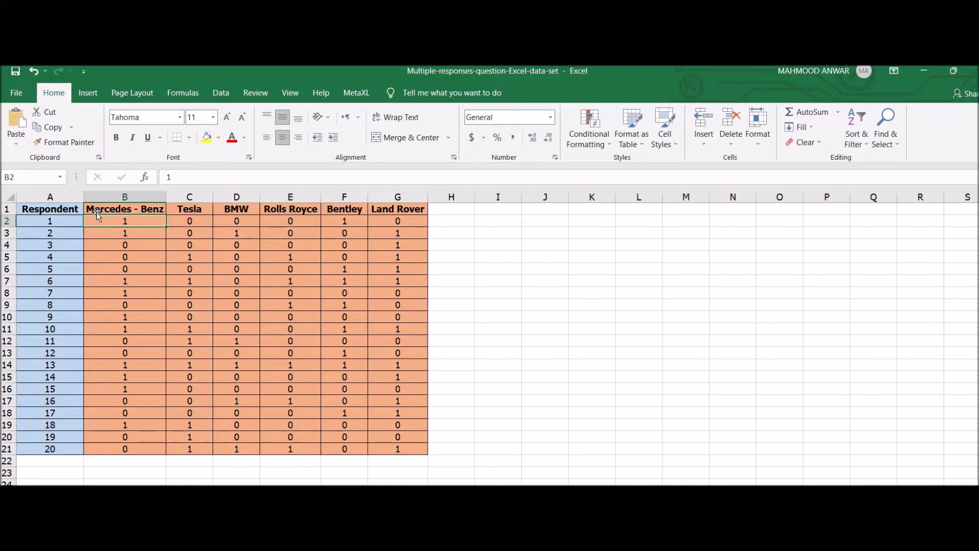
{"action": "left_click", "coordinate": [290, 220]}
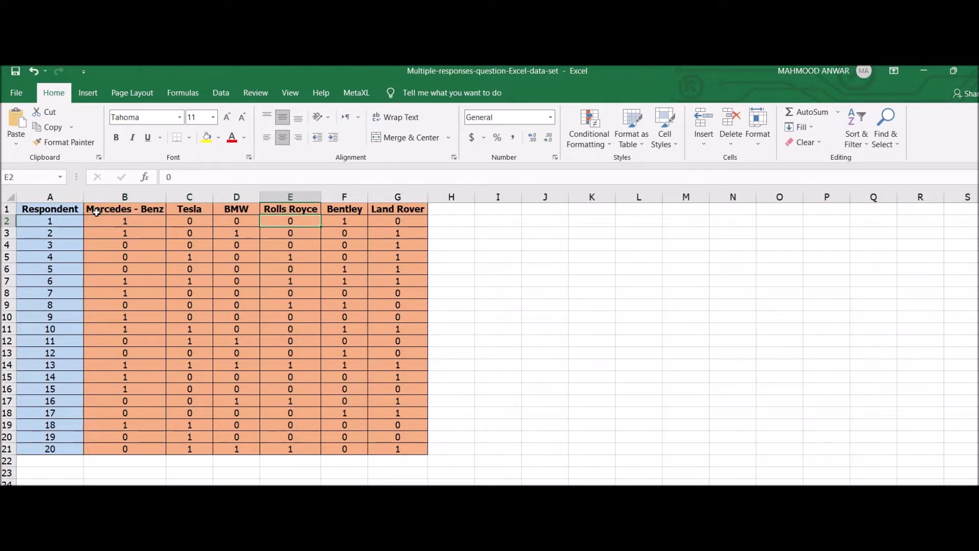
{"action": "left_click", "coordinate": [343, 220]}
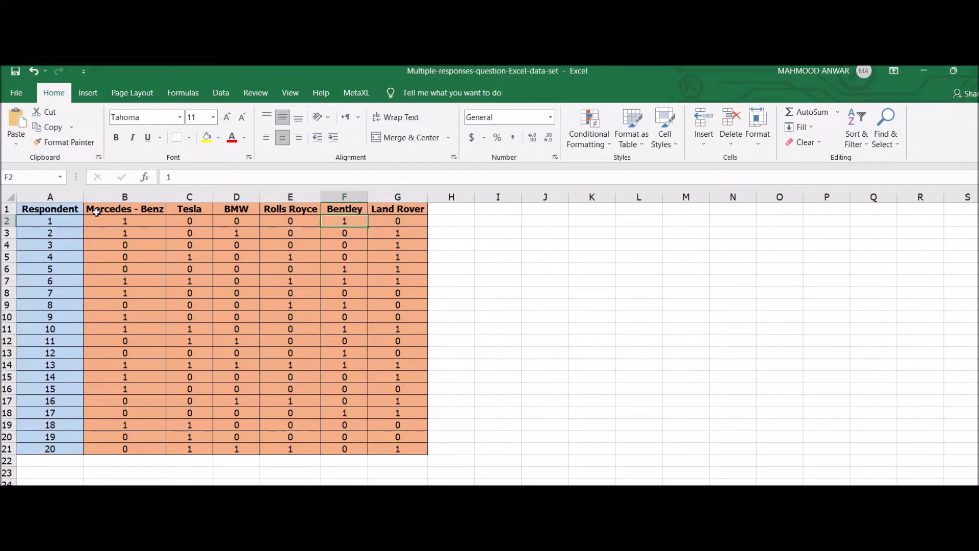
{"action": "left_click", "coordinate": [124, 221]}
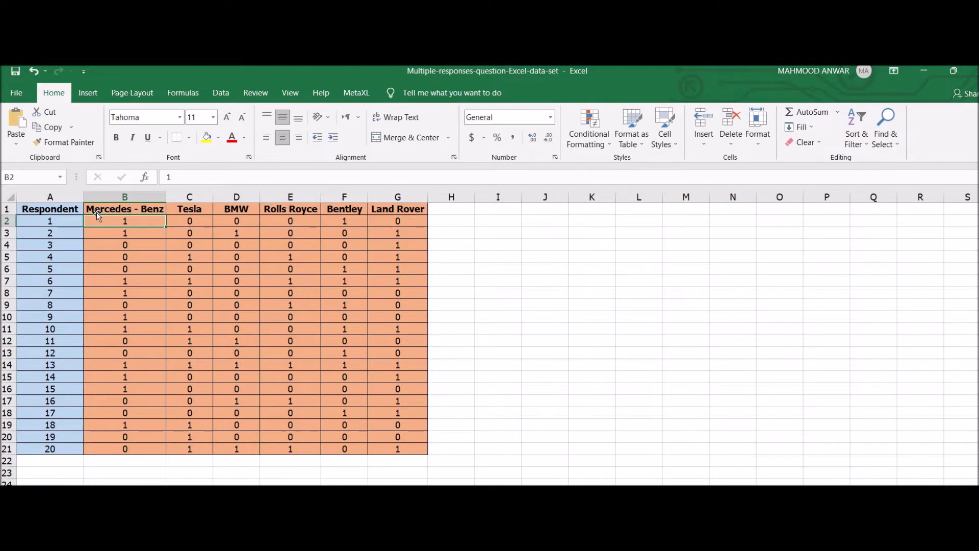
{"action": "left_click", "coordinate": [236, 220]}
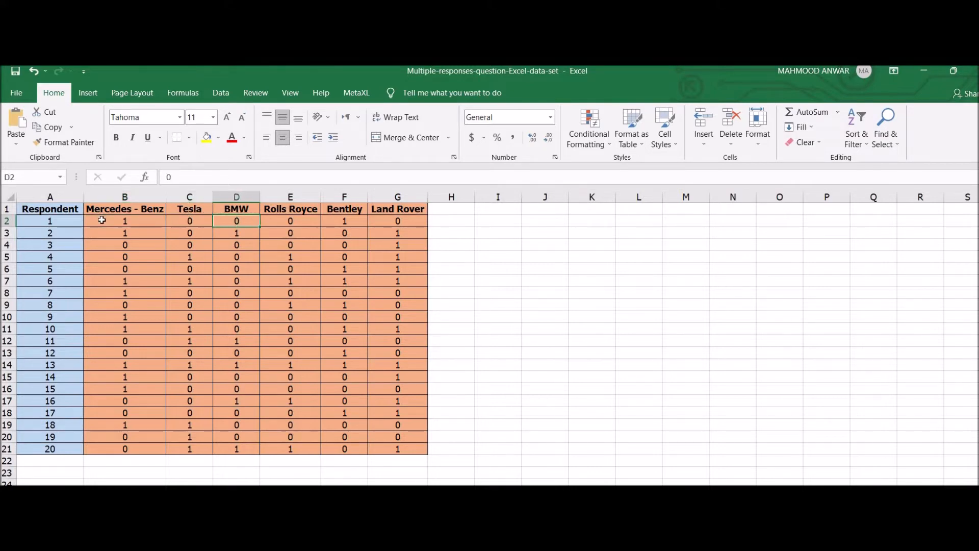
- Check answers for respondents 2–4, then display the brand variables' definitions in Variable View
{"action": "left_click", "coordinate": [50, 232]}
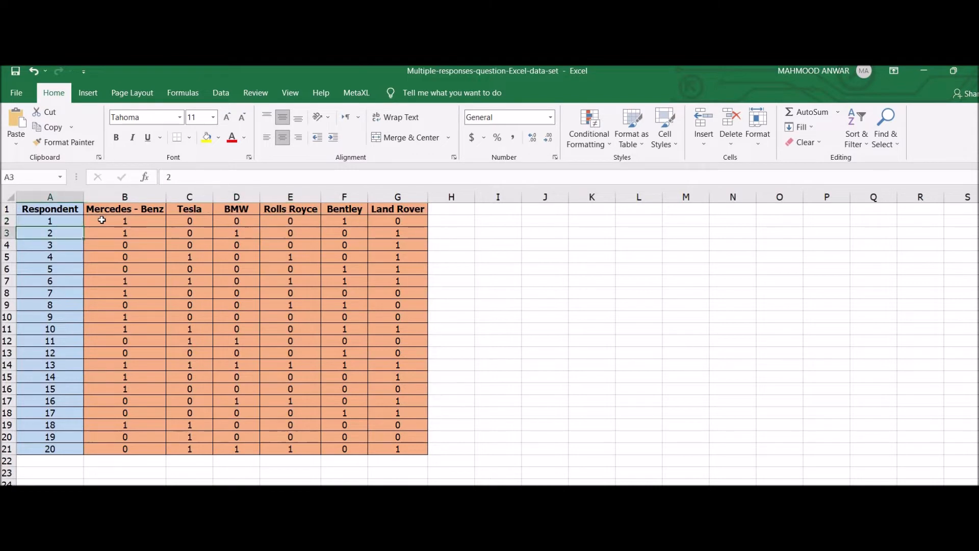
{"action": "left_click", "coordinate": [236, 232]}
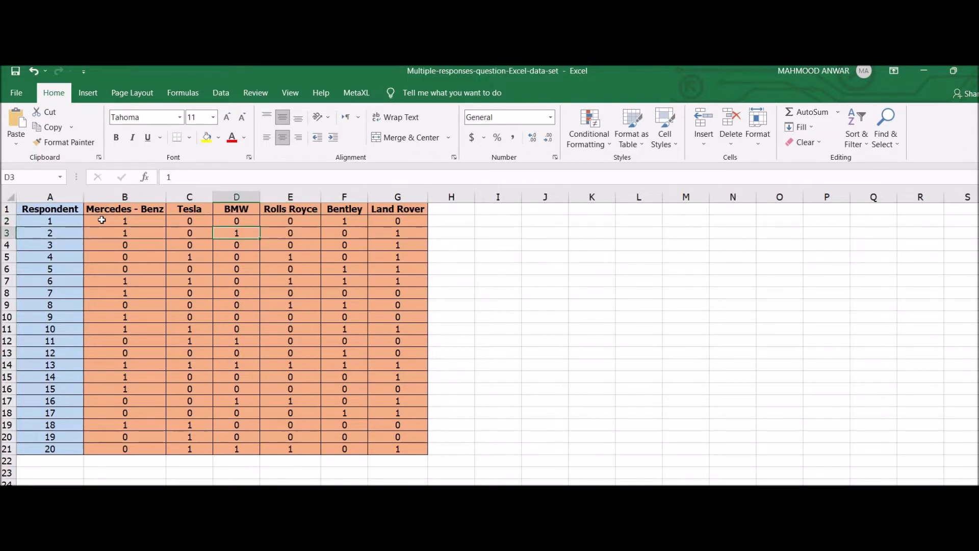
{"action": "left_click", "coordinate": [125, 244]}
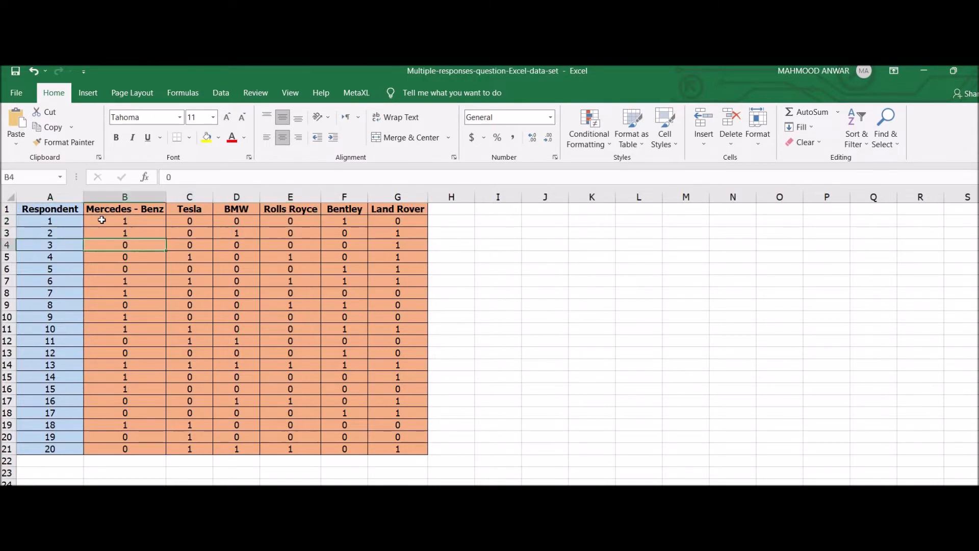
{"action": "left_click", "coordinate": [290, 244]}
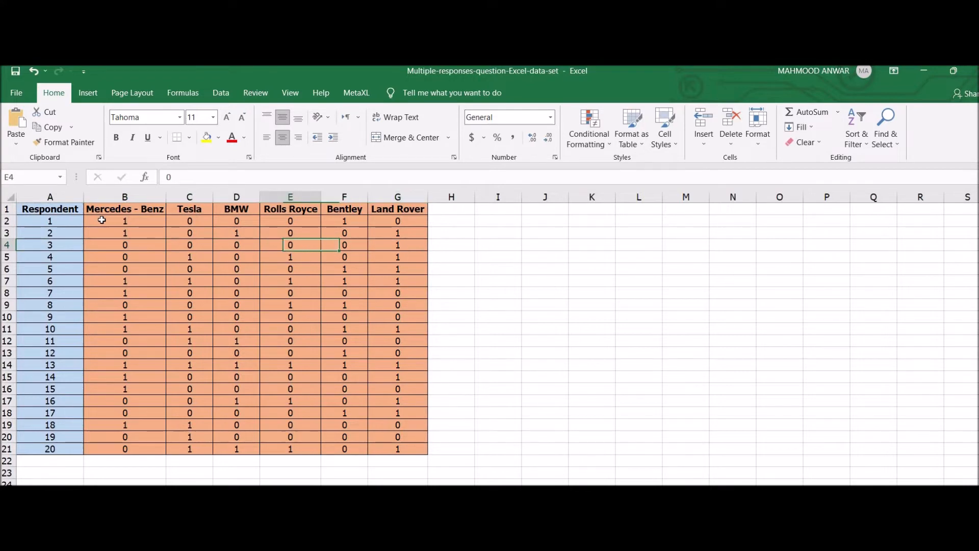
{"action": "left_click", "coordinate": [124, 257]}
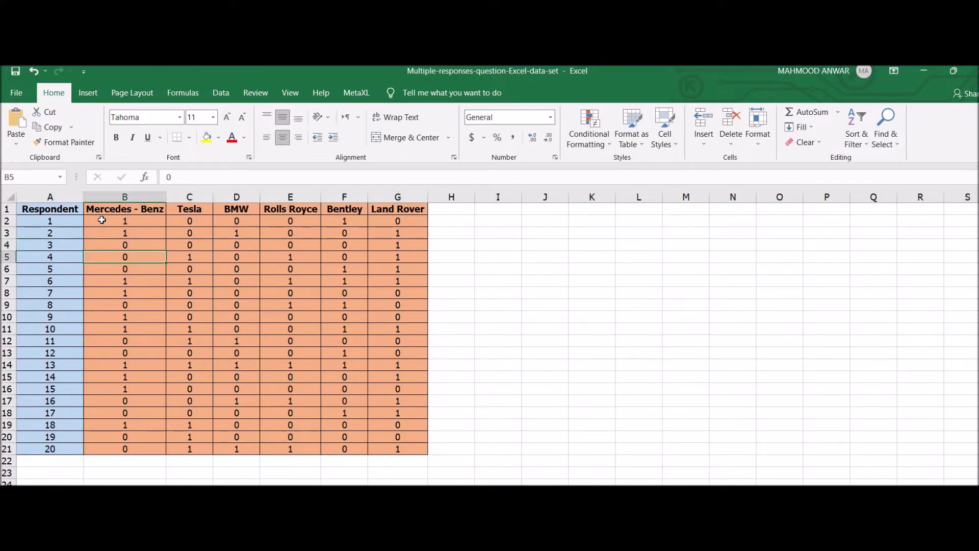
{"action": "left_click", "coordinate": [124, 328]}
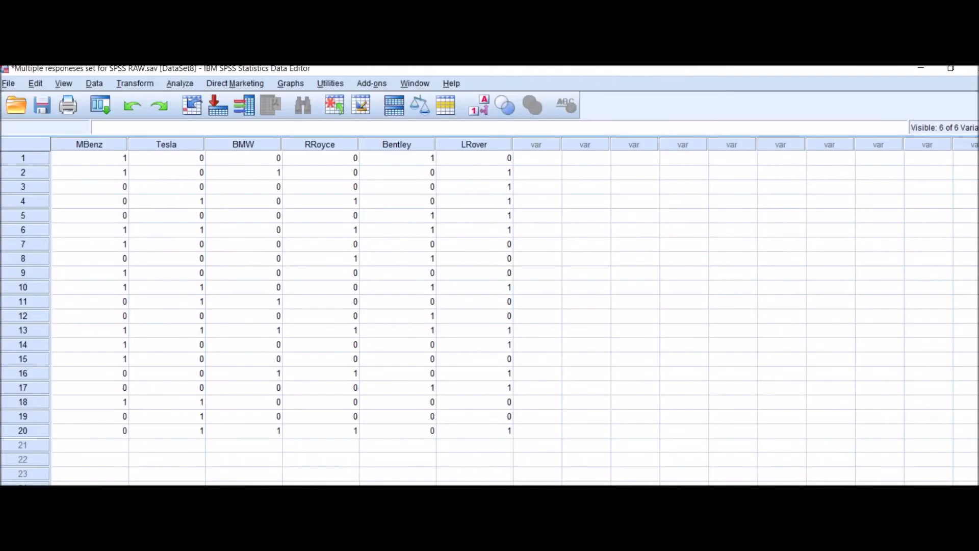
{"action": "mouse_move", "coordinate": [86, 211]}
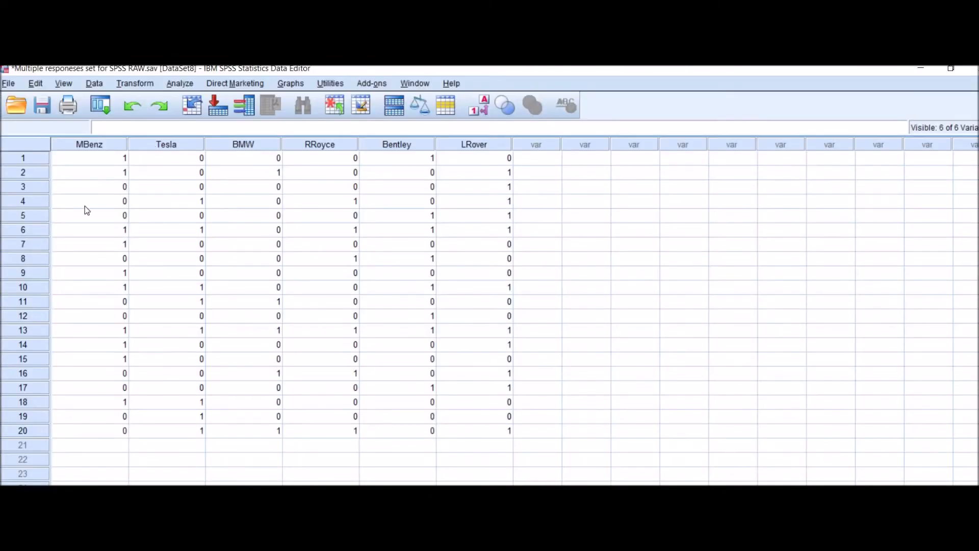
{"action": "left_click", "coordinate": [89, 157]}
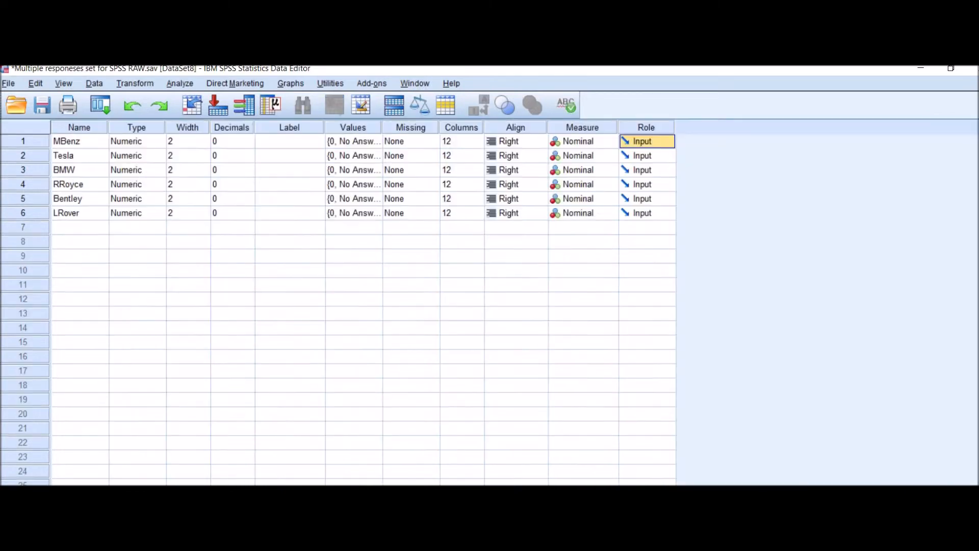
{"action": "left_click", "coordinate": [79, 140]}
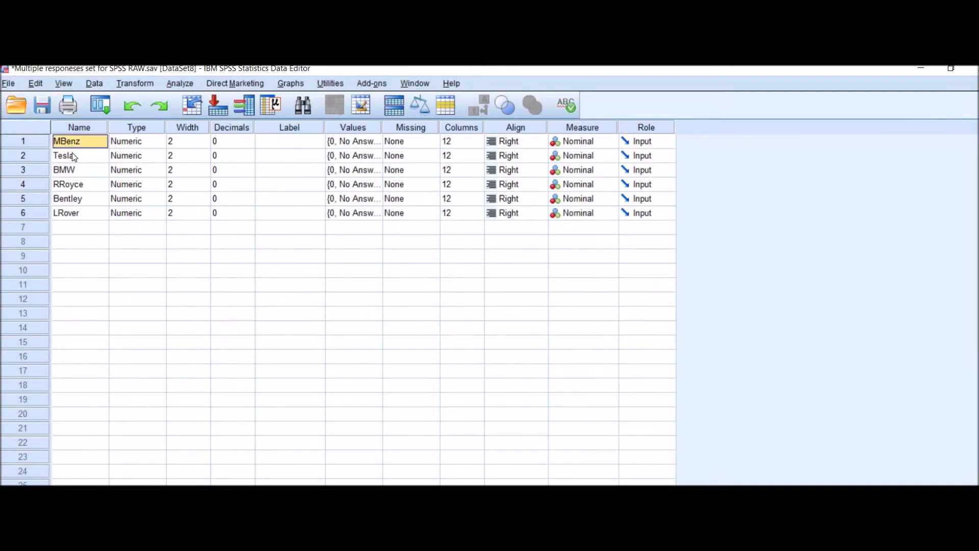
{"action": "left_click", "coordinate": [79, 183]}
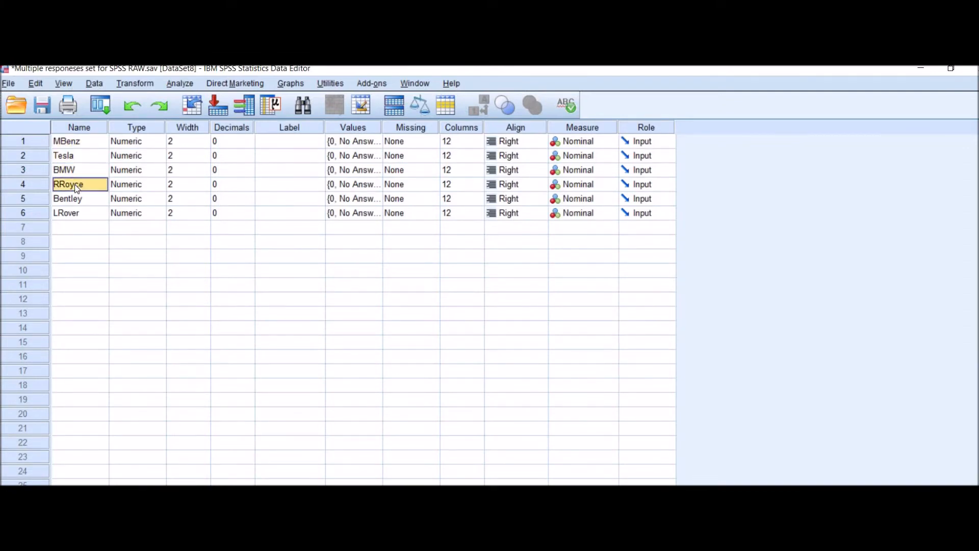
{"action": "left_click", "coordinate": [79, 212]}
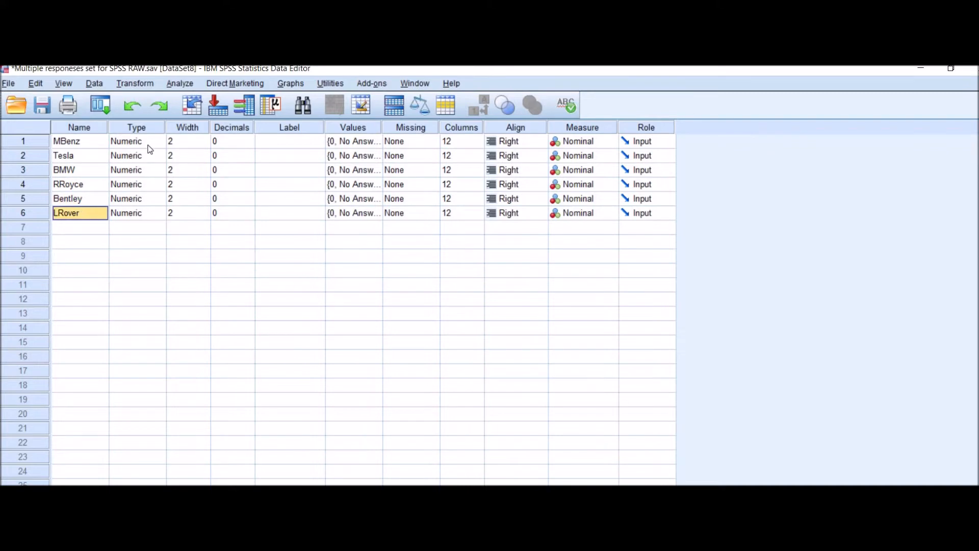
{"action": "left_click", "coordinate": [128, 141]}
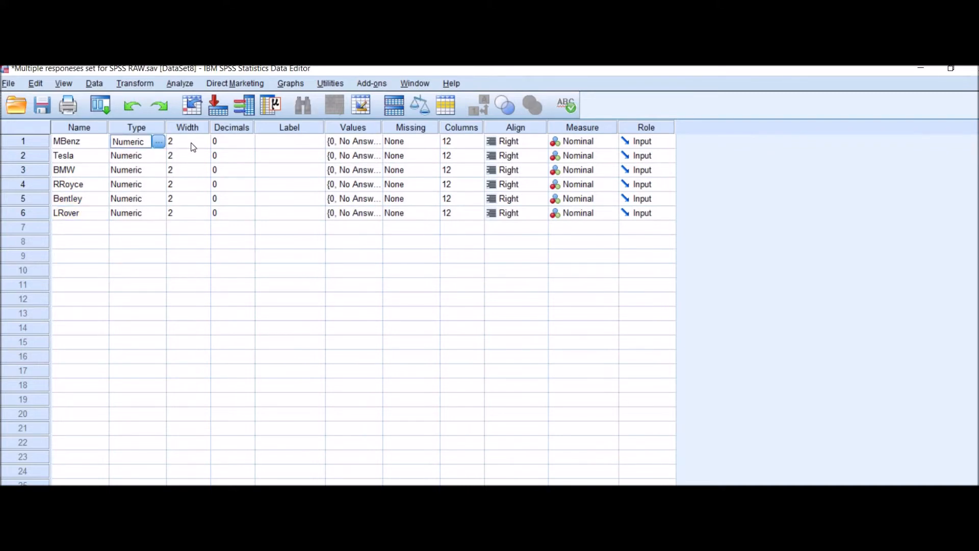
{"action": "left_click", "coordinate": [353, 141]}
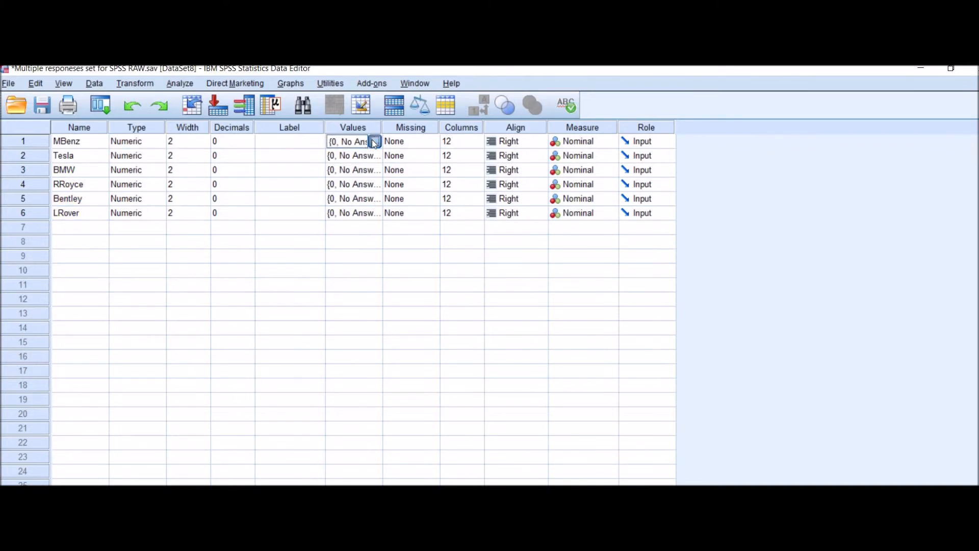
- Confirm MBenz's value labels (0 'No Answer', 1 'Answer') and Nominal measure
{"action": "left_click", "coordinate": [375, 140]}
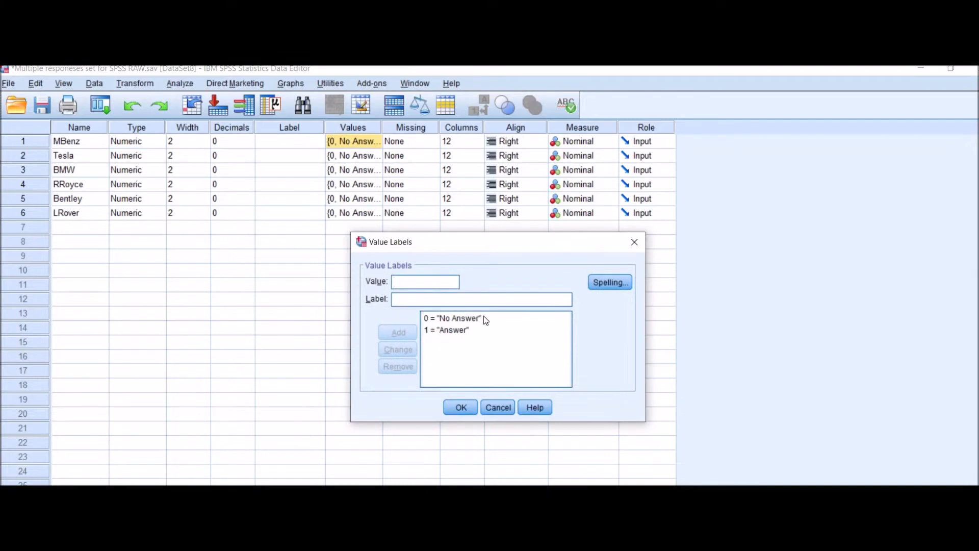
{"action": "mouse_move", "coordinate": [628, 251]}
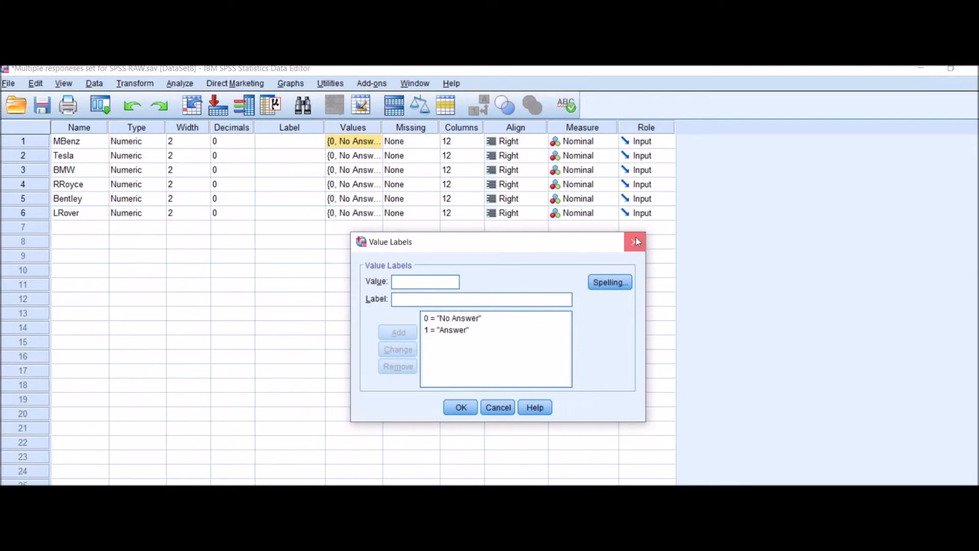
{"action": "left_click", "coordinate": [634, 242]}
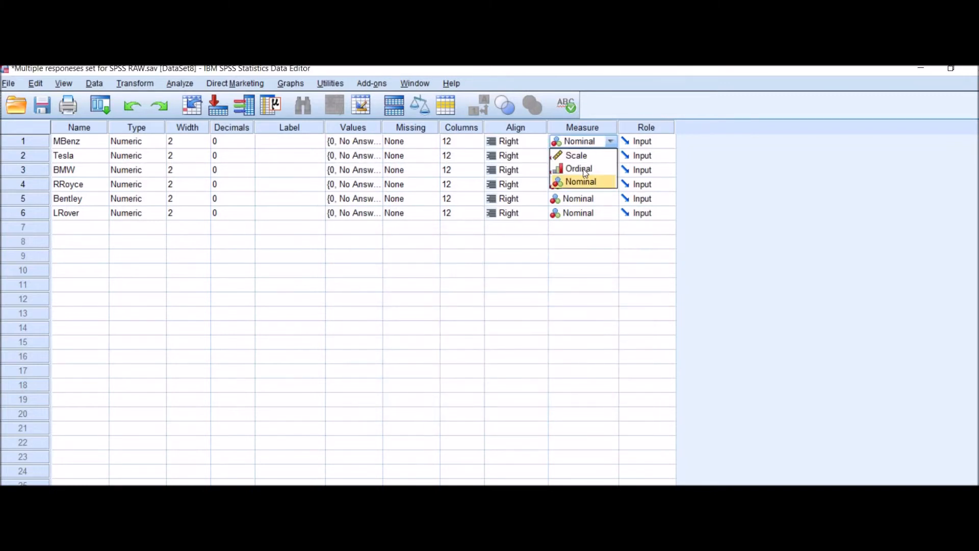
{"action": "left_click", "coordinate": [580, 181]}
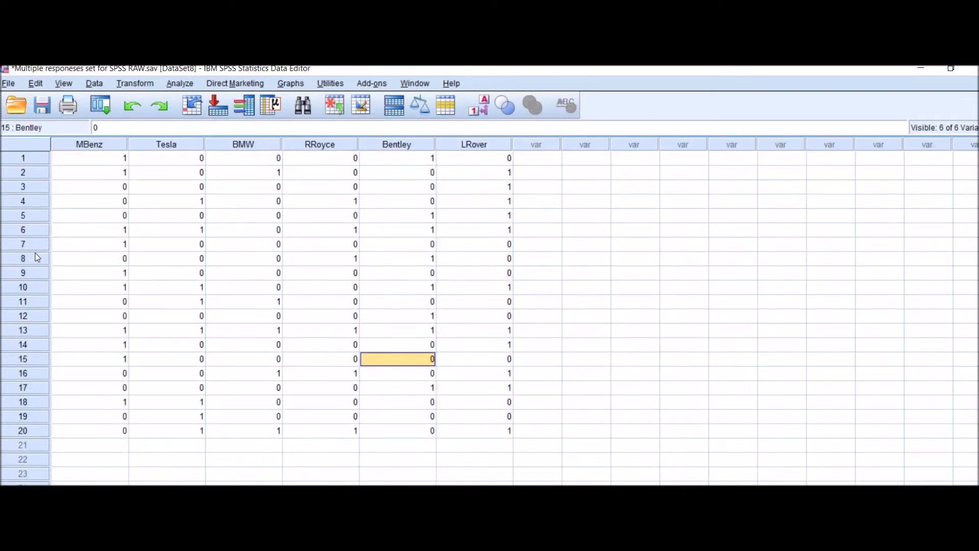
{"action": "mouse_move", "coordinate": [178, 91]}
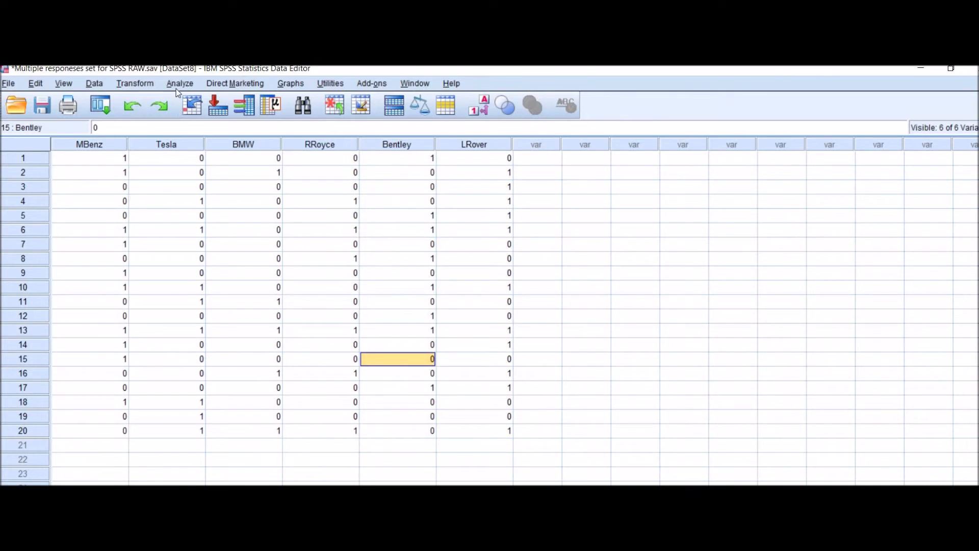
- Open the Analyze menu to reach Multiple Response
{"action": "left_click", "coordinate": [180, 83]}
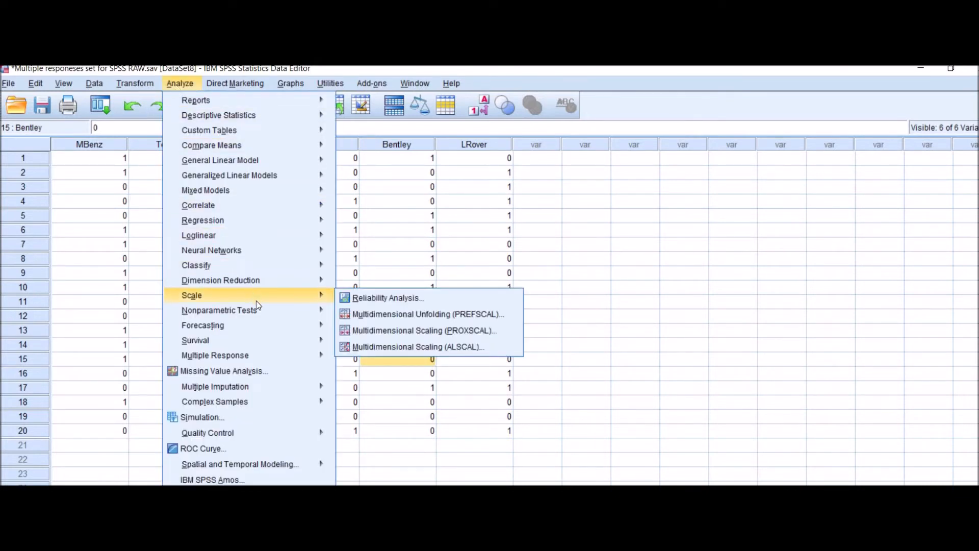
{"action": "mouse_move", "coordinate": [214, 355]}
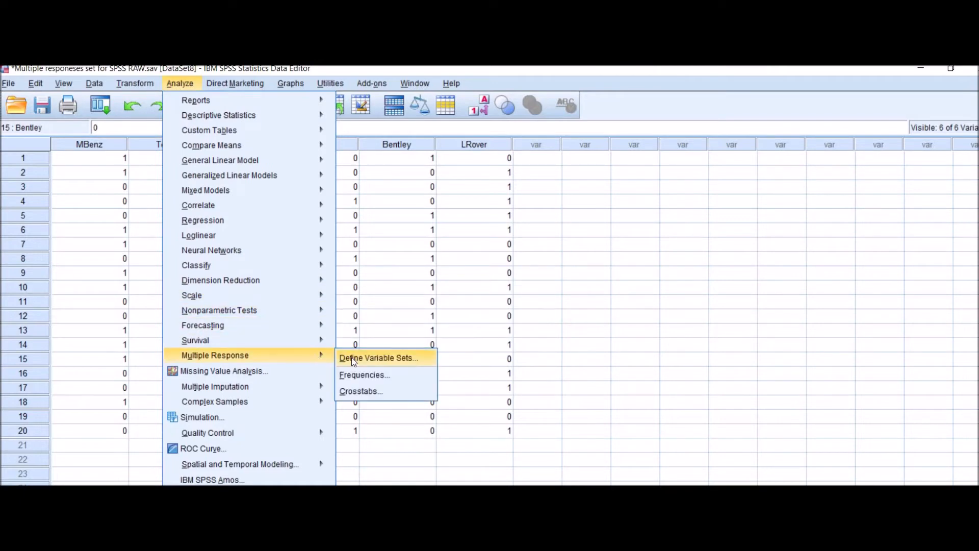
- Start Define Variable Sets and select MBenz through LRover for the set
{"action": "left_click", "coordinate": [377, 357]}
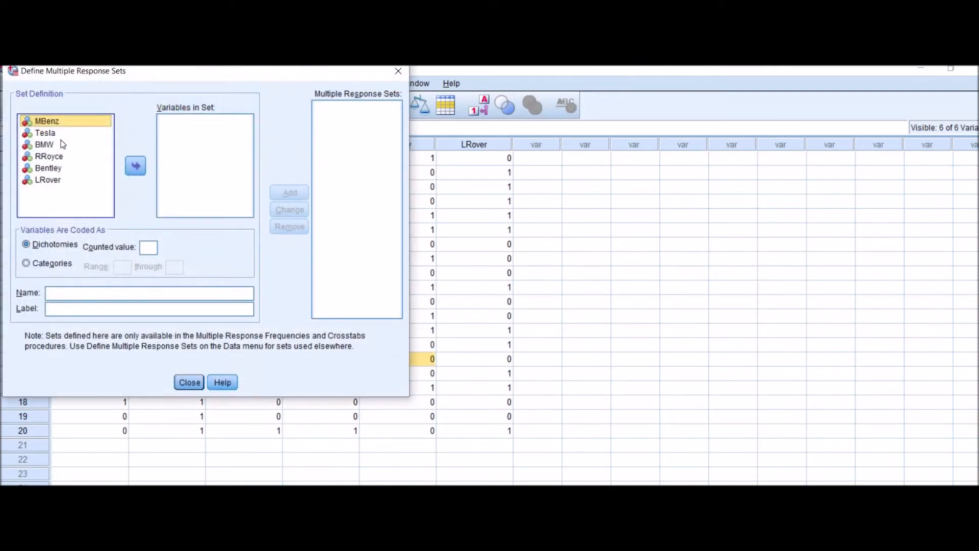
{"action": "mouse_move", "coordinate": [49, 129]}
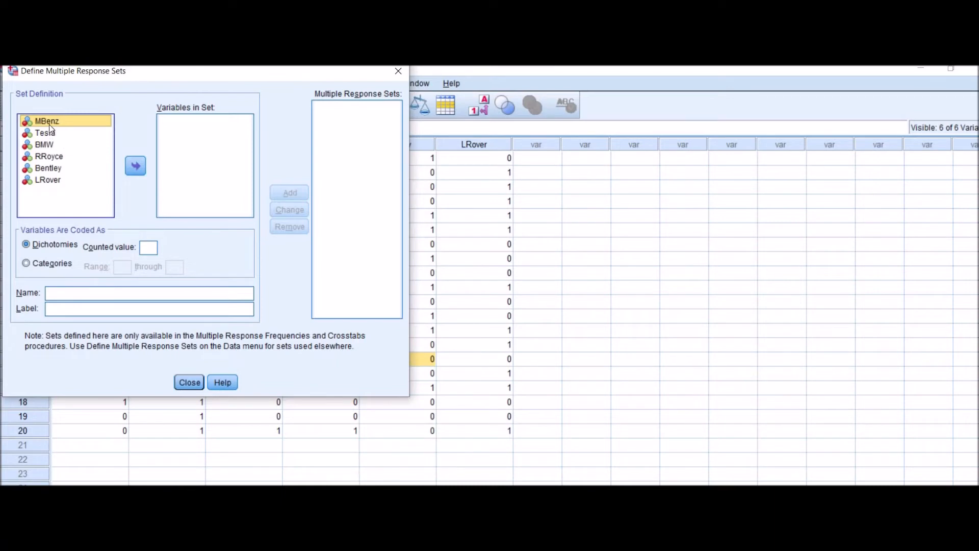
{"action": "left_click", "coordinate": [49, 156]}
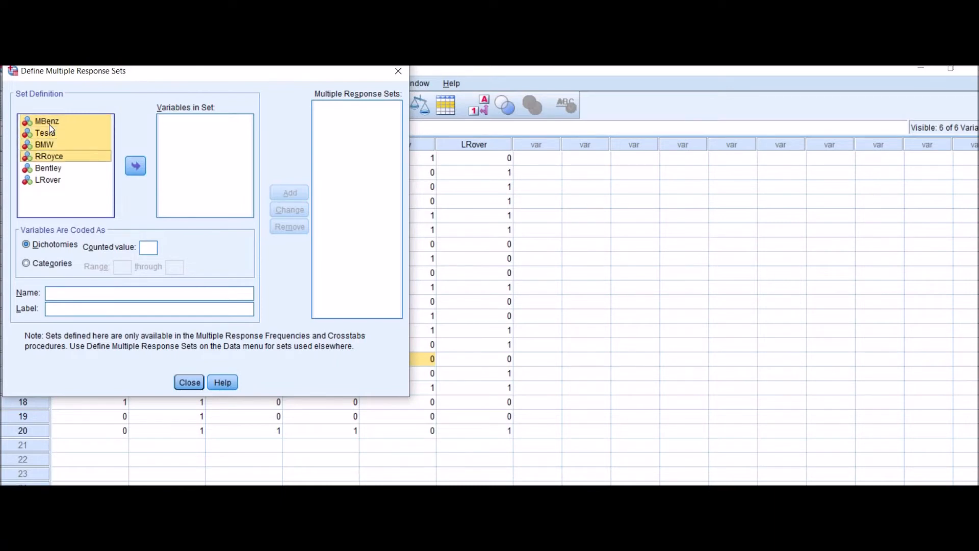
{"action": "left_click", "coordinate": [135, 165]}
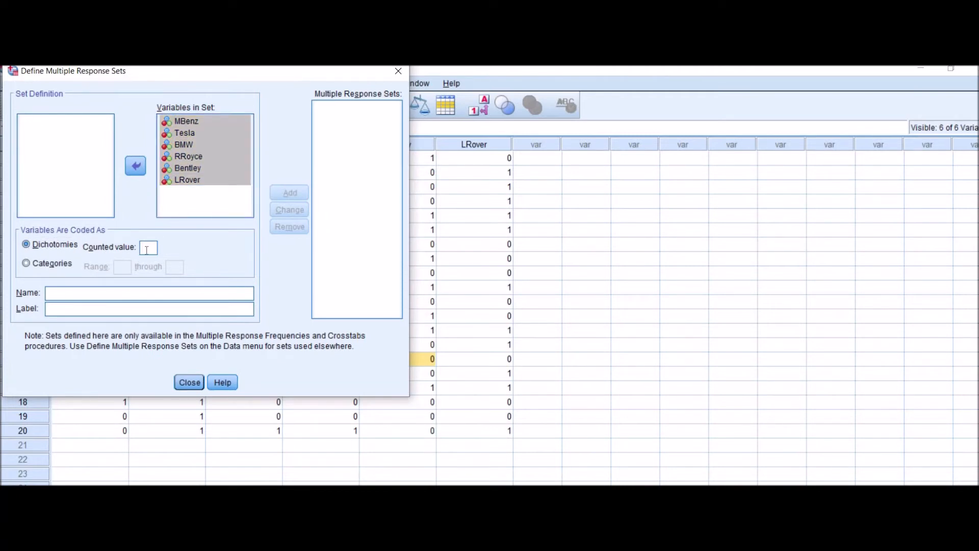
- Define set 'Brands' counting value 1, labelled 'Car Brands Analysis', and add it
{"action": "type", "text": "1"}
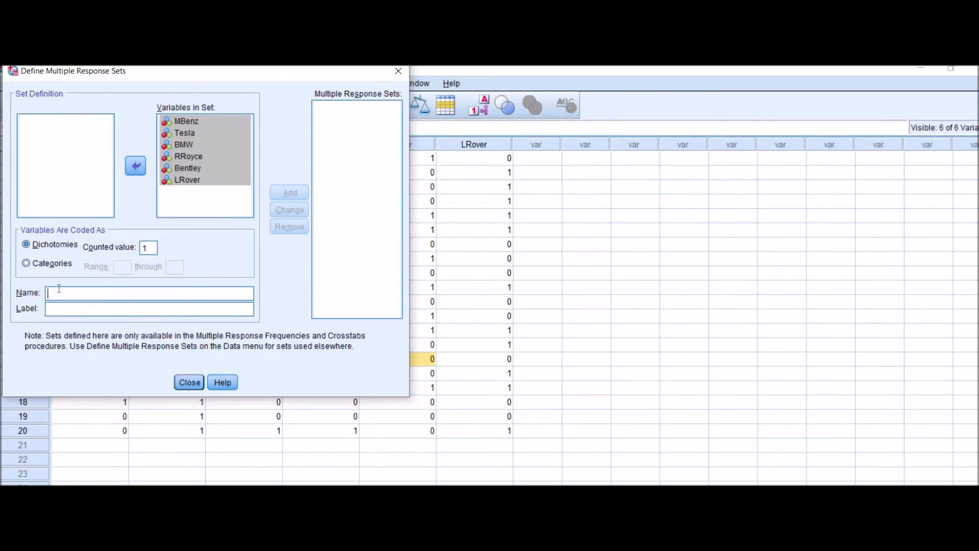
{"action": "type", "text": "B"}
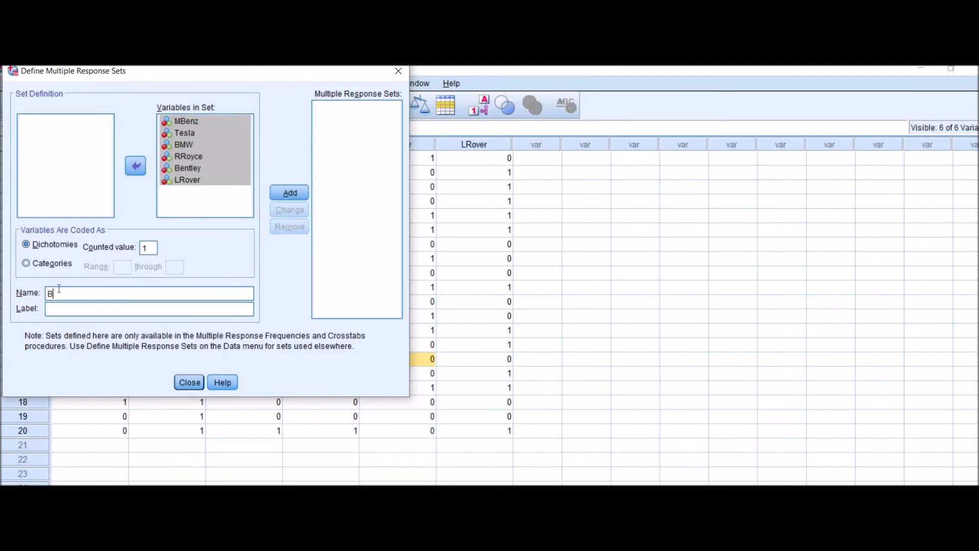
{"action": "type", "text": "rands"}
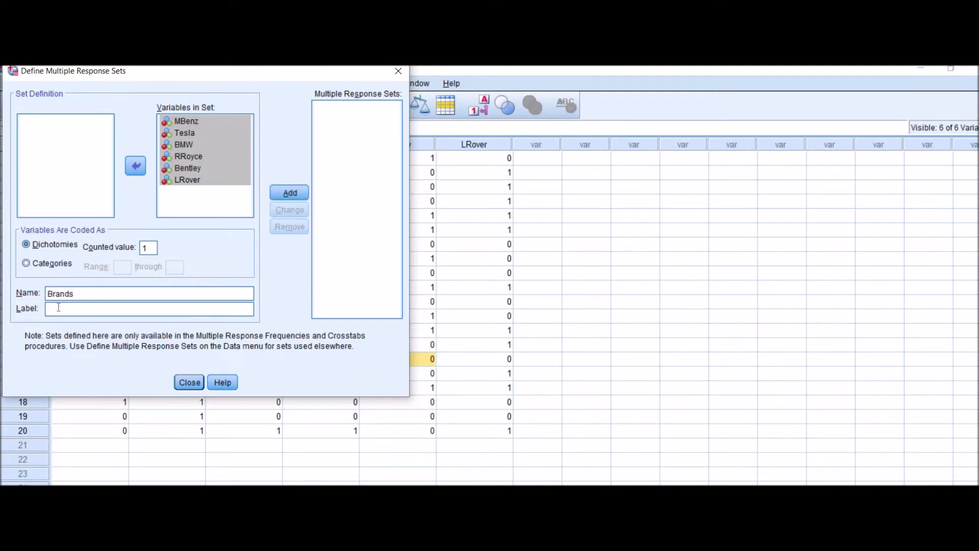
{"action": "type", "text": "Car B"}
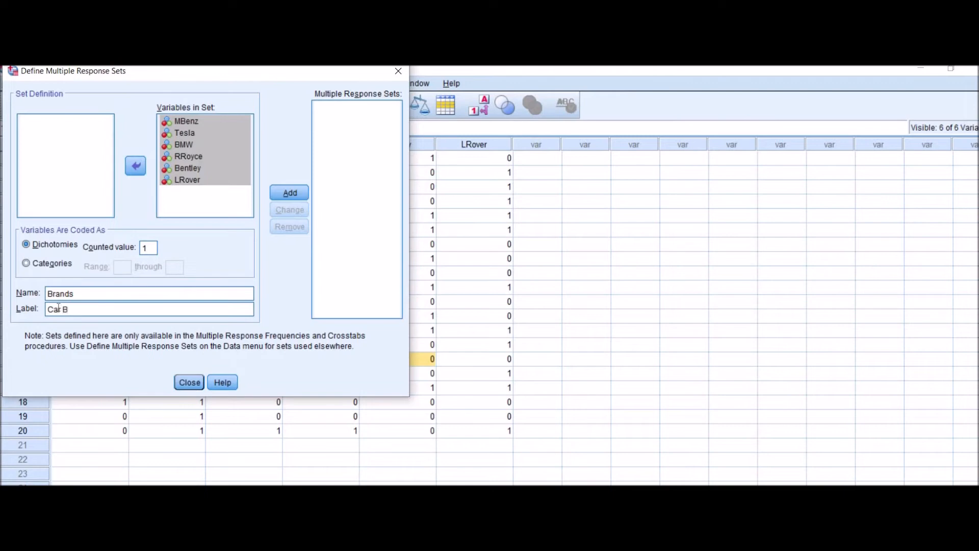
{"action": "type", "text": "rands"}
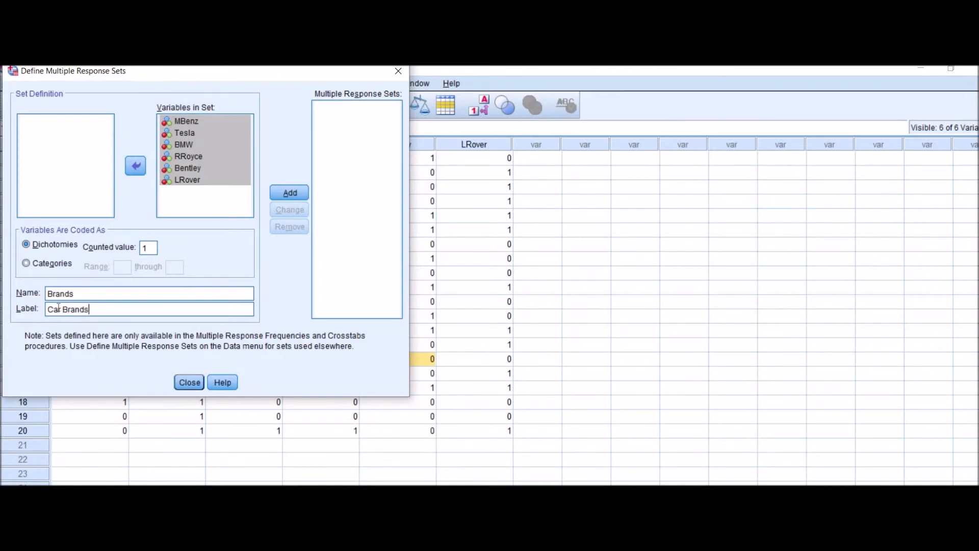
{"action": "type", "text": "Analysis"}
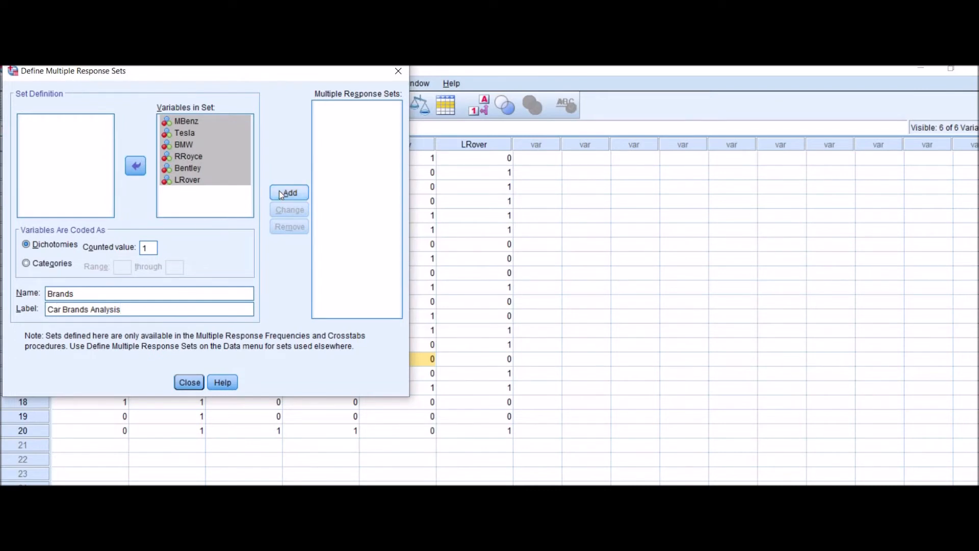
{"action": "left_click", "coordinate": [288, 192]}
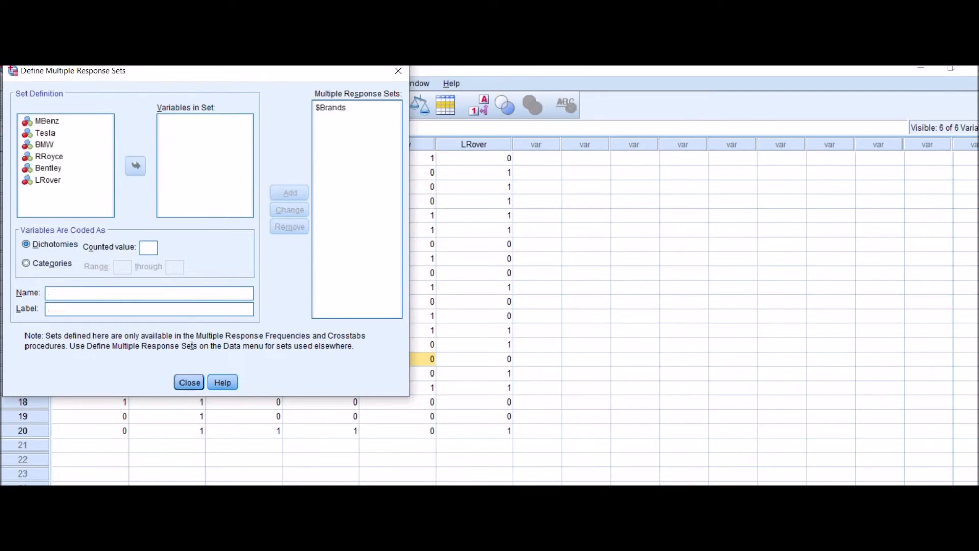
{"action": "mouse_move", "coordinate": [331, 102]}
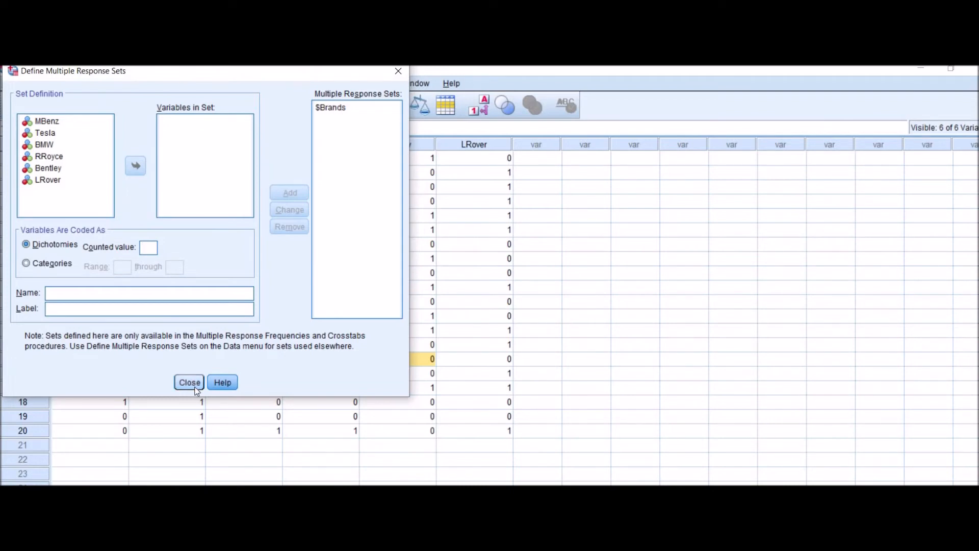
- Close the set definition and run Multiple Response Frequencies on $Brands
{"action": "left_click", "coordinate": [188, 381]}
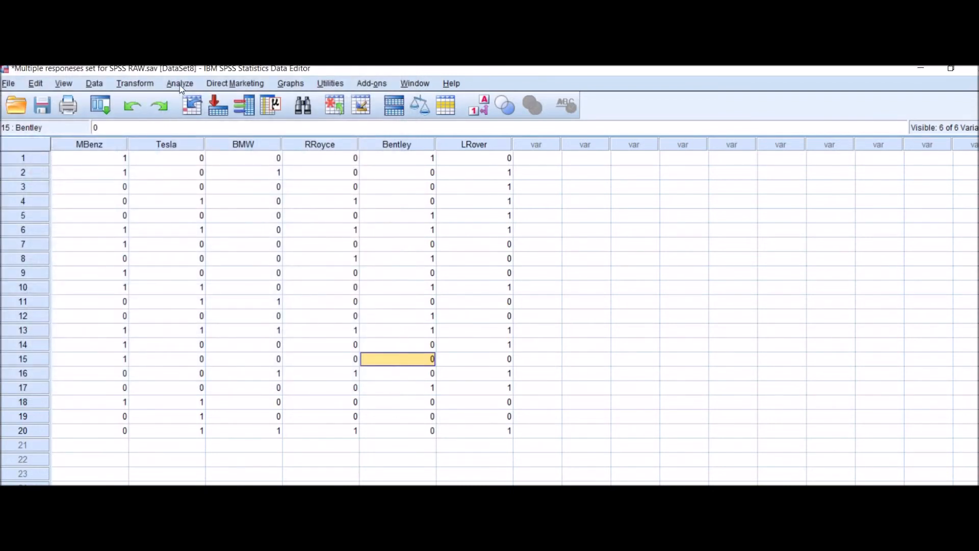
{"action": "left_click", "coordinate": [180, 83]}
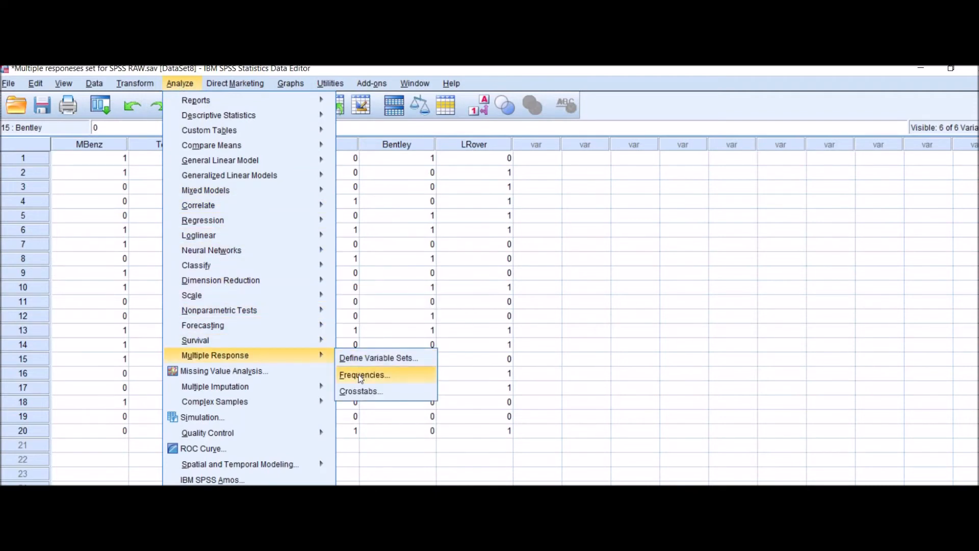
{"action": "left_click", "coordinate": [363, 375]}
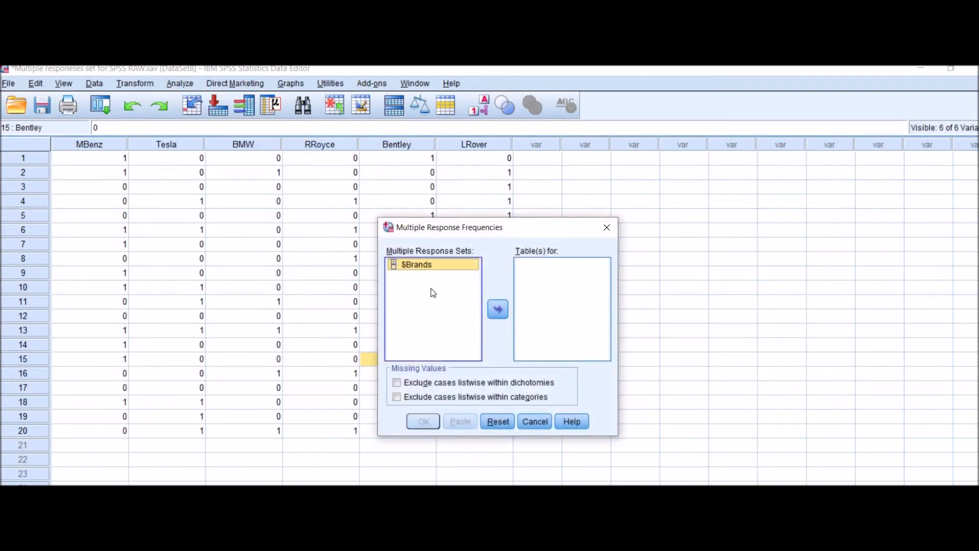
{"action": "left_click", "coordinate": [498, 309]}
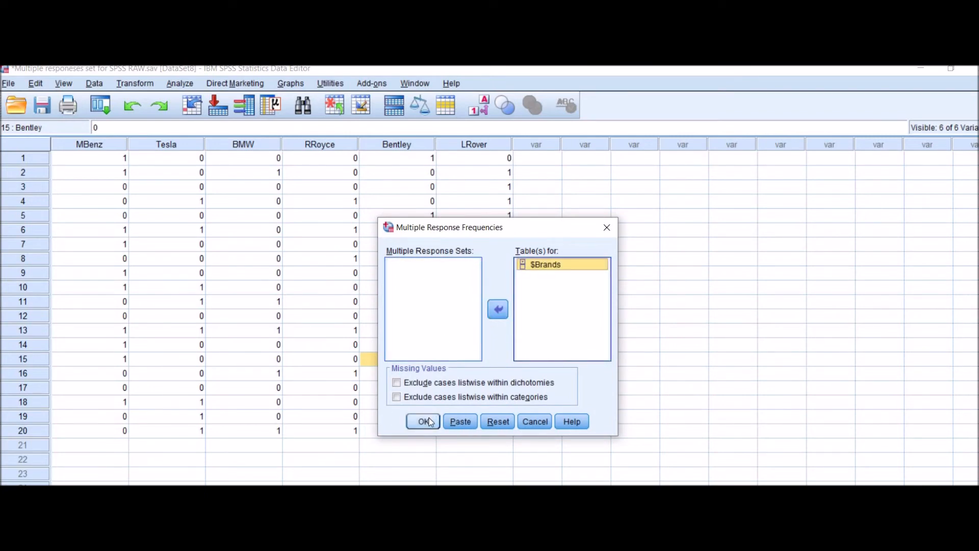
{"action": "left_click", "coordinate": [423, 421]}
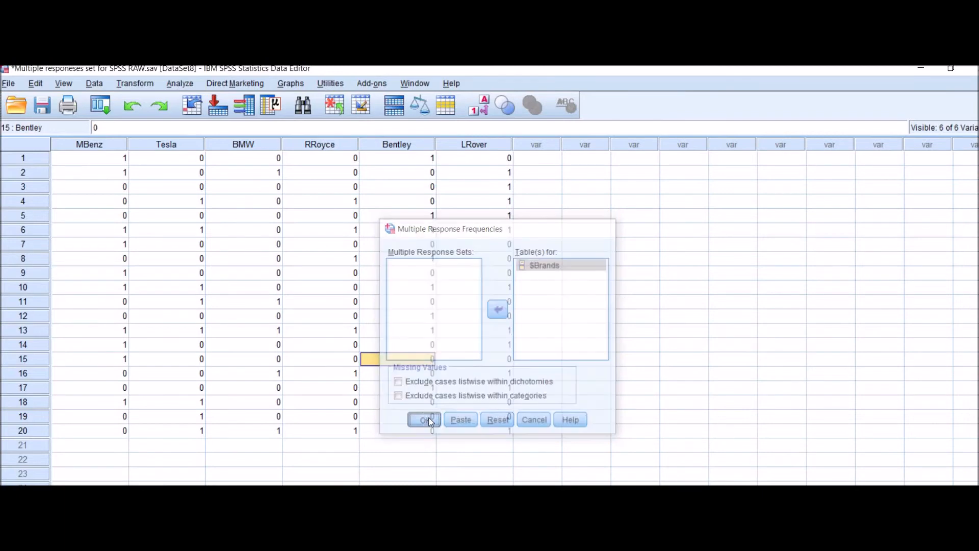
- Review the Viewer's Case Summary and $Brands frequencies: 48 responses, 20 cases
{"action": "left_click", "coordinate": [424, 419]}
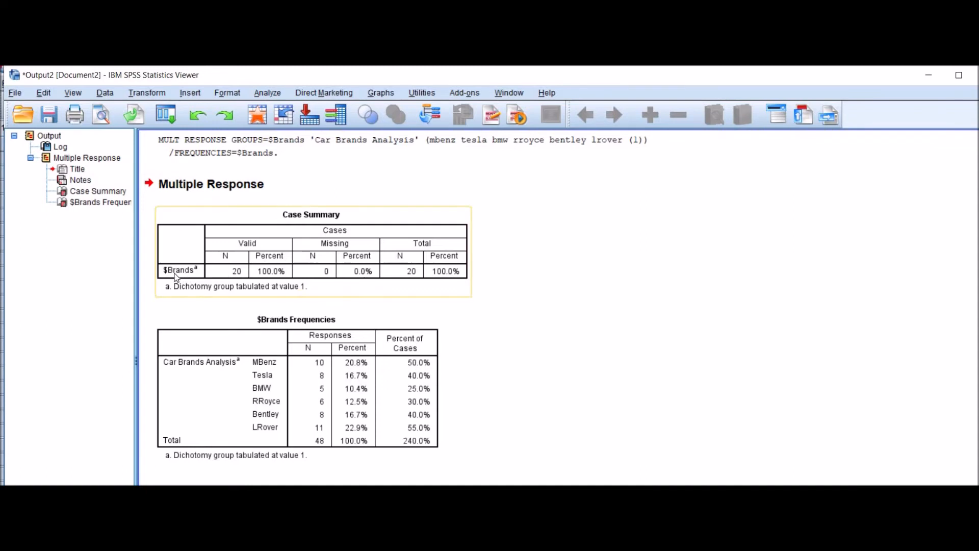
{"action": "mouse_move", "coordinate": [225, 278]}
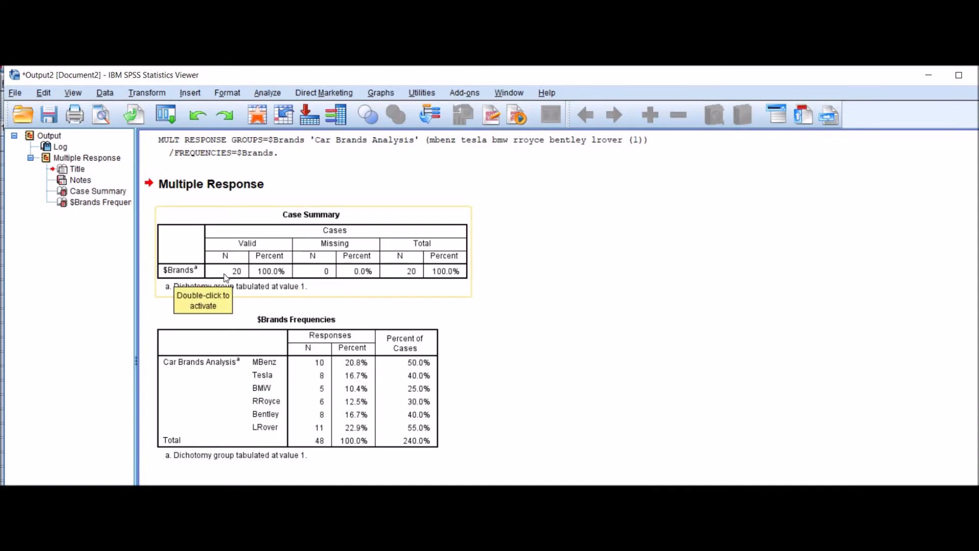
{"action": "mouse_move", "coordinate": [226, 275]}
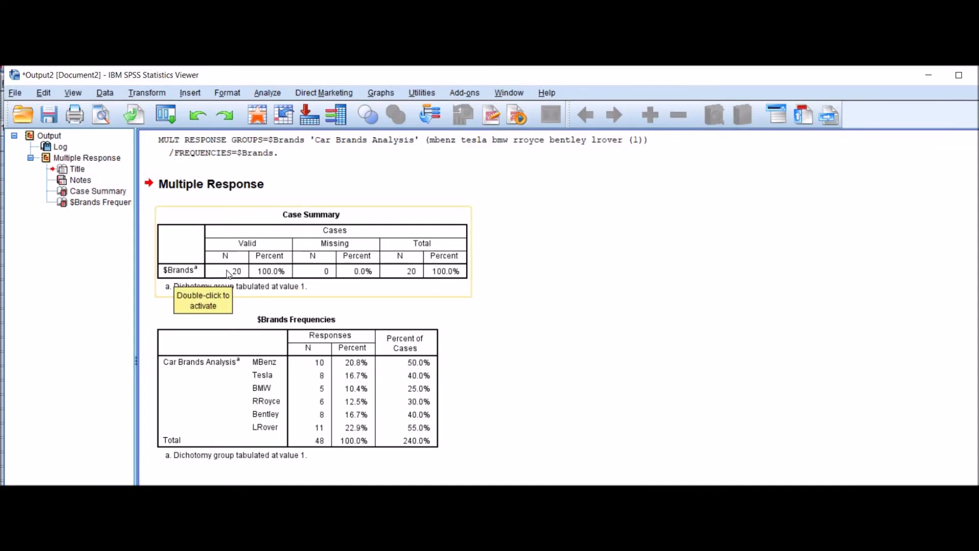
{"action": "mouse_move", "coordinate": [273, 281]}
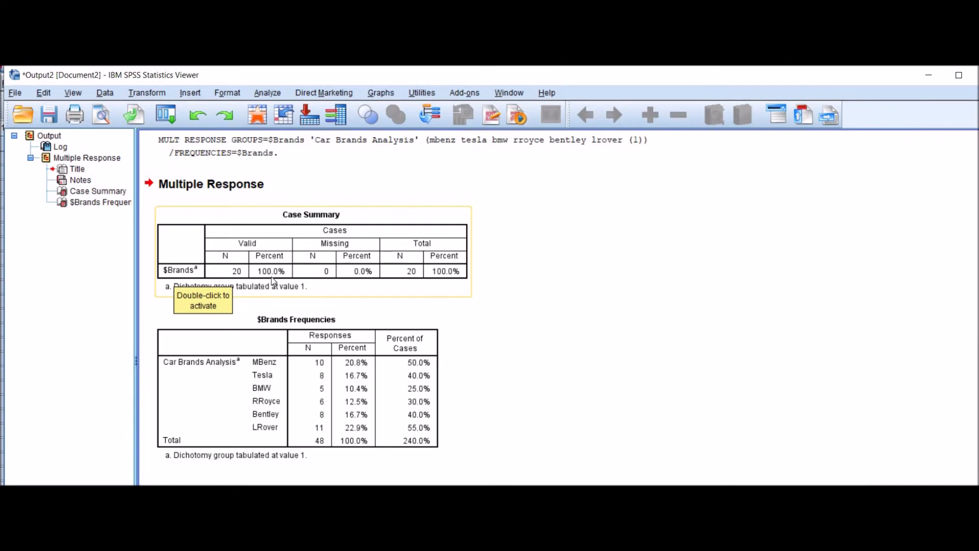
{"action": "mouse_move", "coordinate": [312, 280]}
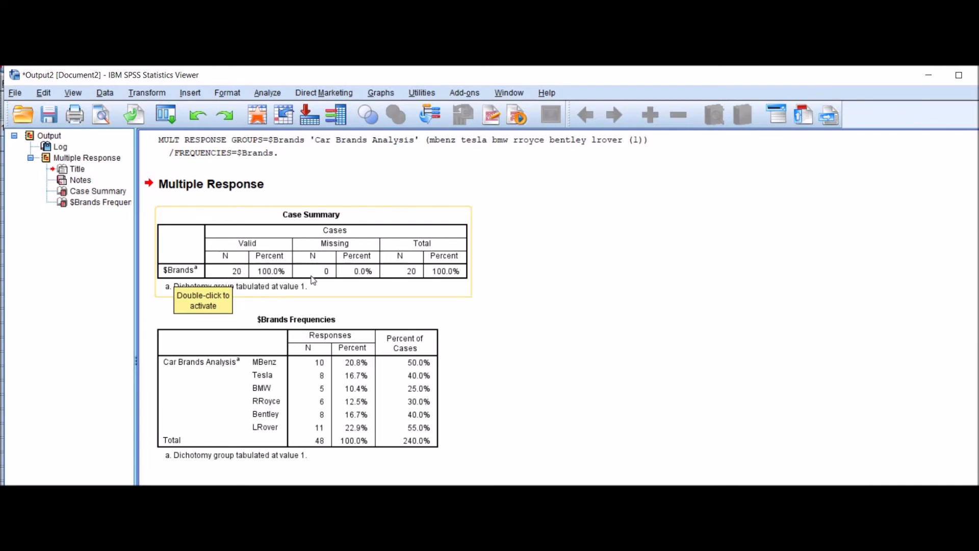
{"action": "mouse_move", "coordinate": [334, 250]}
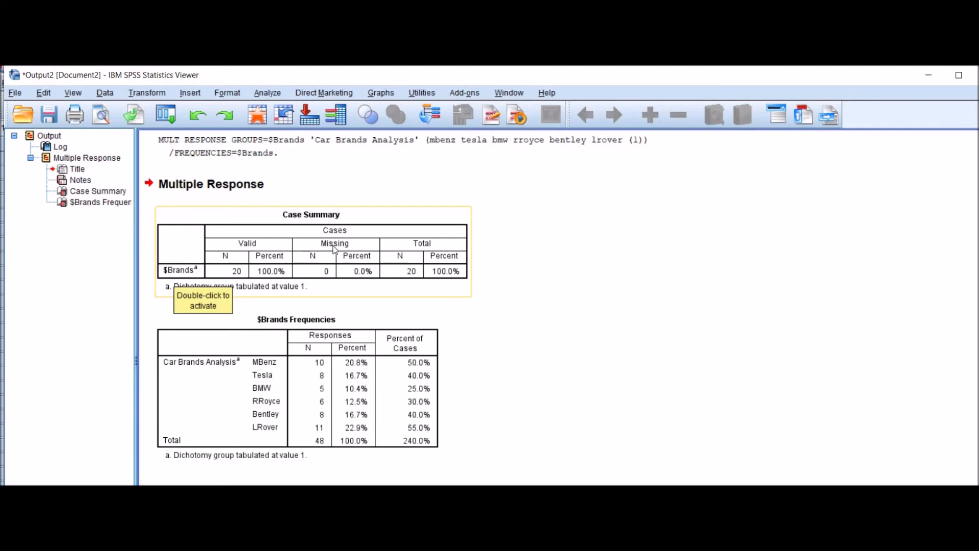
{"action": "mouse_move", "coordinate": [404, 288]}
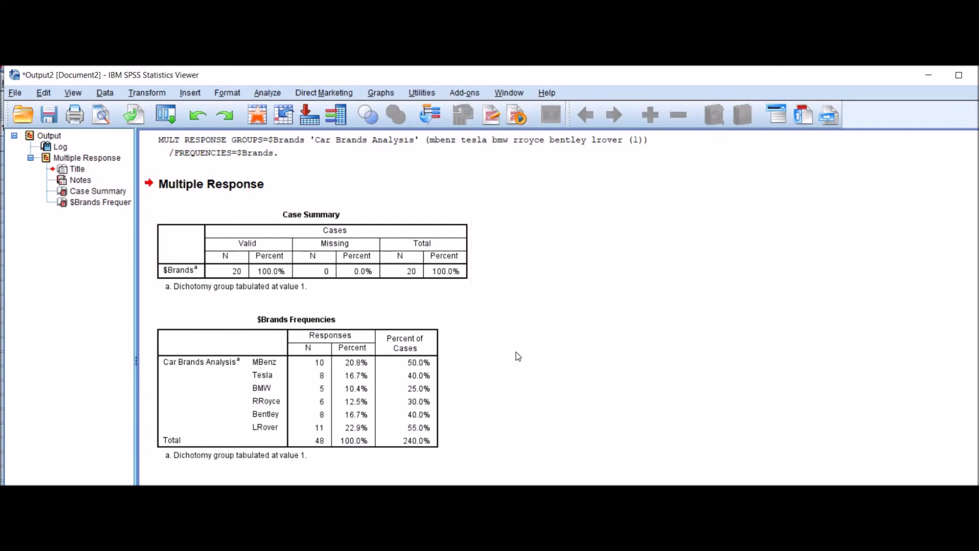
{"action": "left_click", "coordinate": [196, 397]}
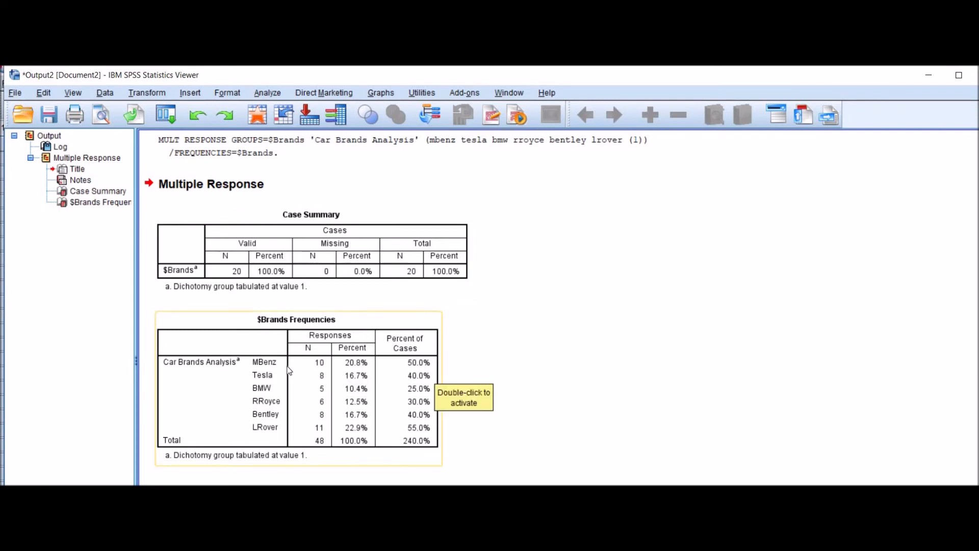
{"action": "mouse_move", "coordinate": [323, 372]}
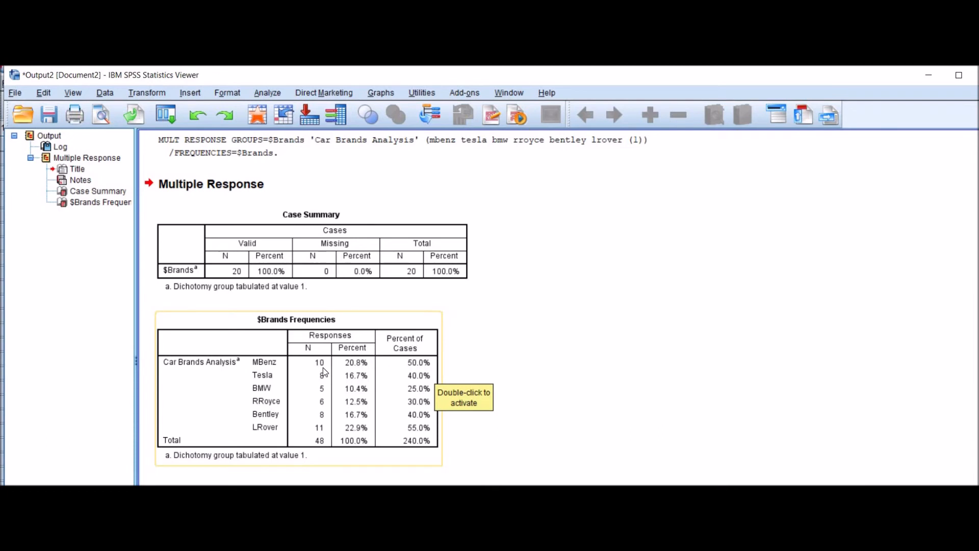
{"action": "mouse_move", "coordinate": [353, 369]}
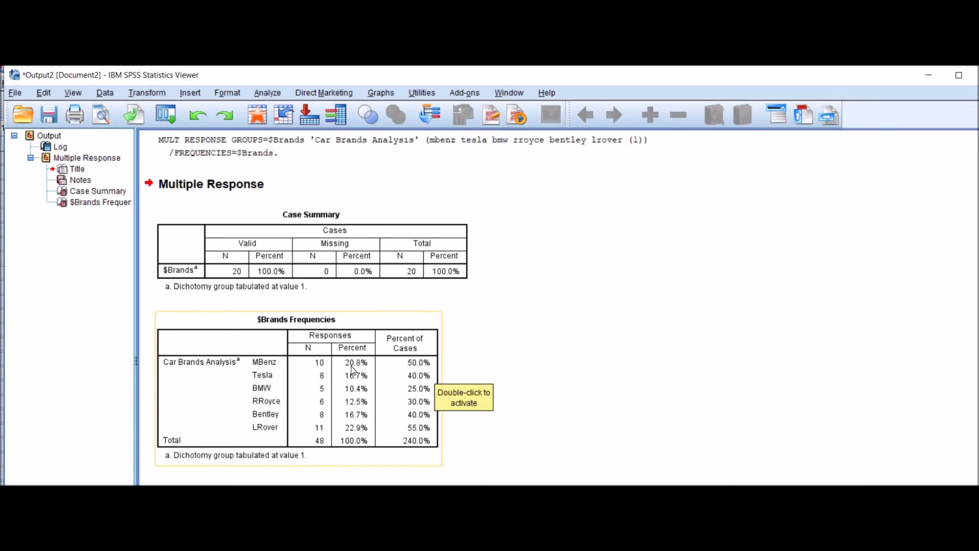
{"action": "mouse_move", "coordinate": [396, 372]}
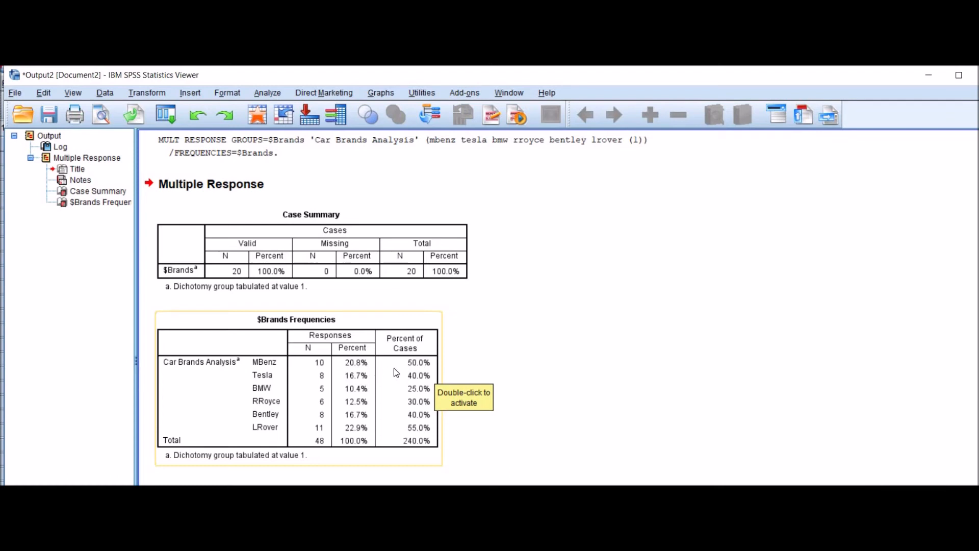
{"action": "mouse_move", "coordinate": [410, 373]}
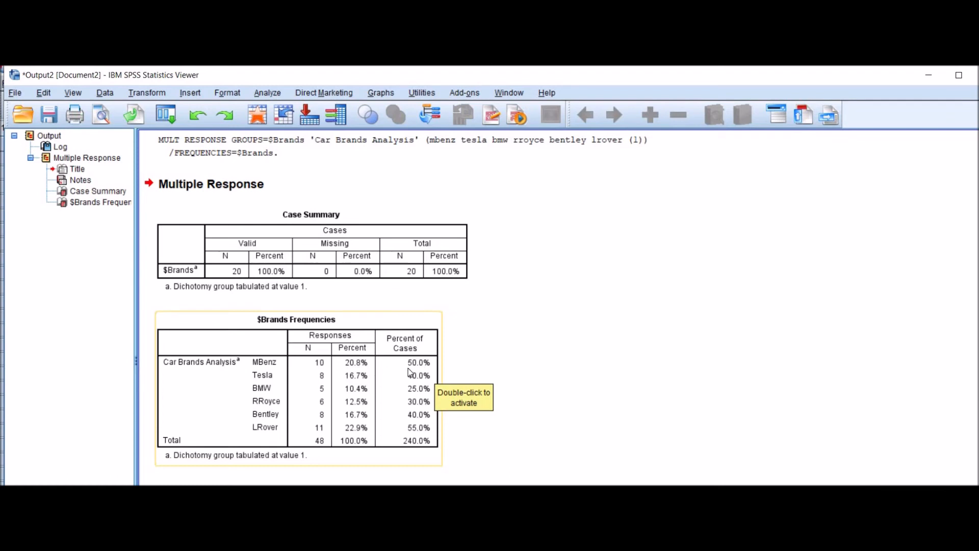
{"action": "mouse_move", "coordinate": [426, 373]}
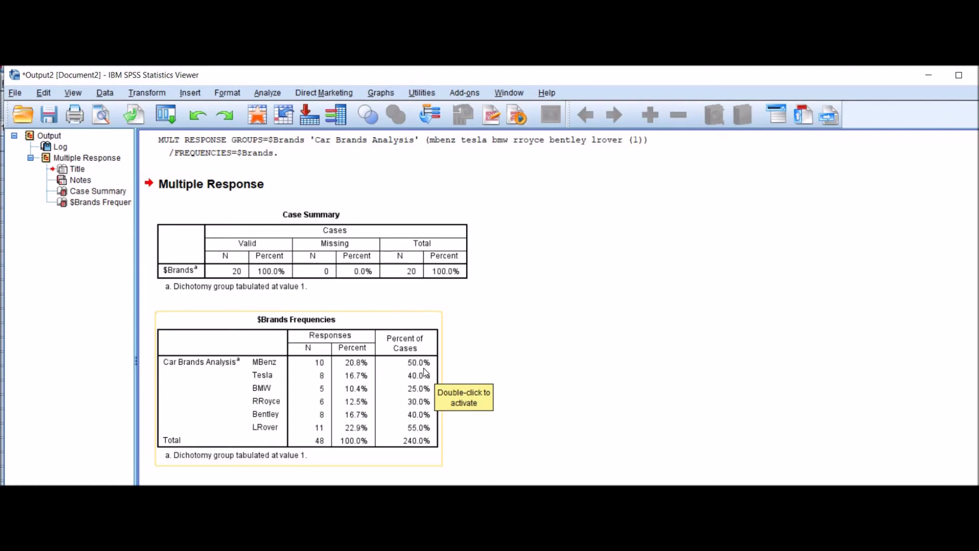
{"action": "mouse_move", "coordinate": [255, 379]}
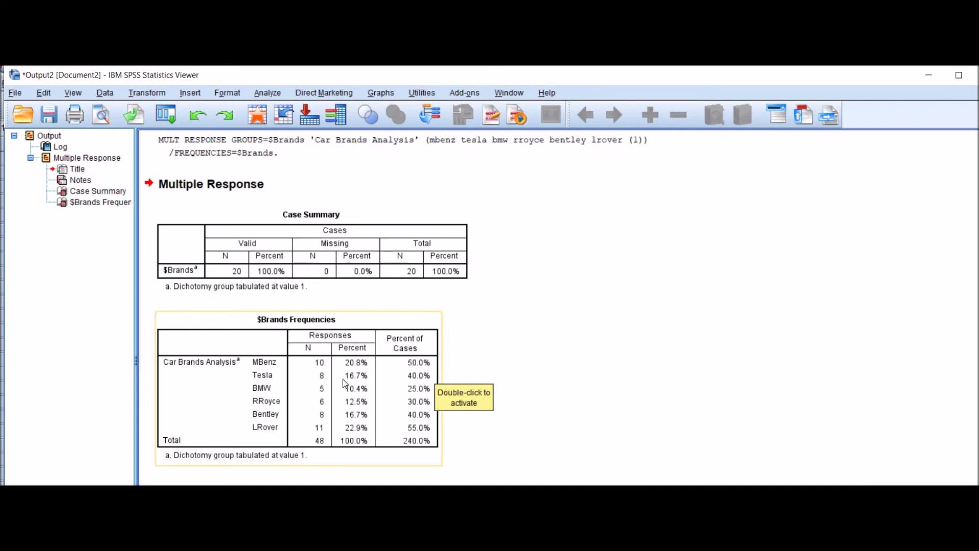
{"action": "mouse_move", "coordinate": [280, 390]}
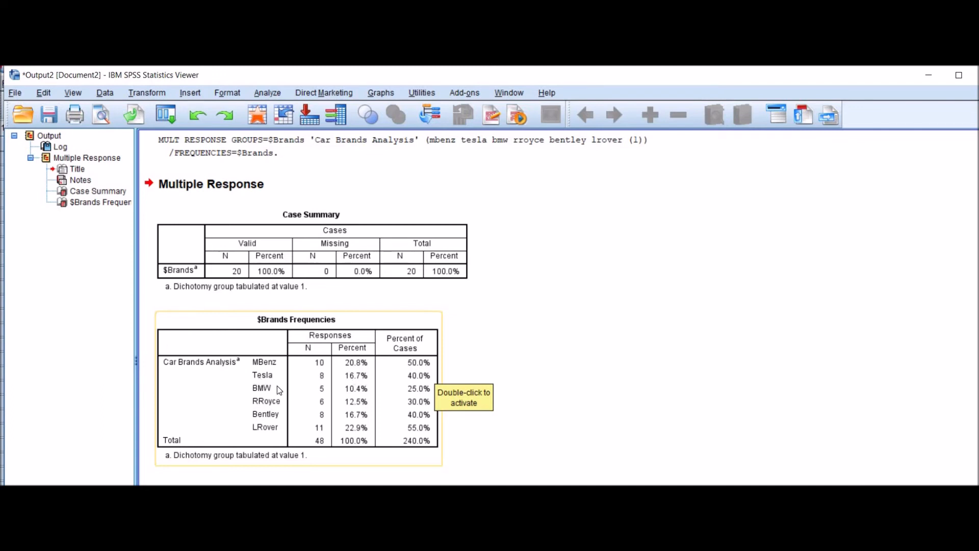
{"action": "mouse_move", "coordinate": [417, 384]}
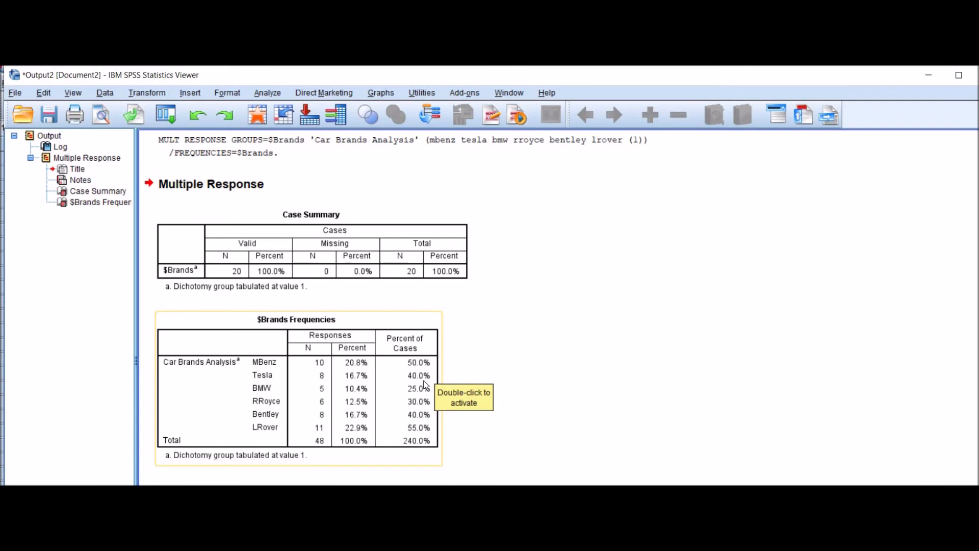
{"action": "mouse_move", "coordinate": [318, 397]}
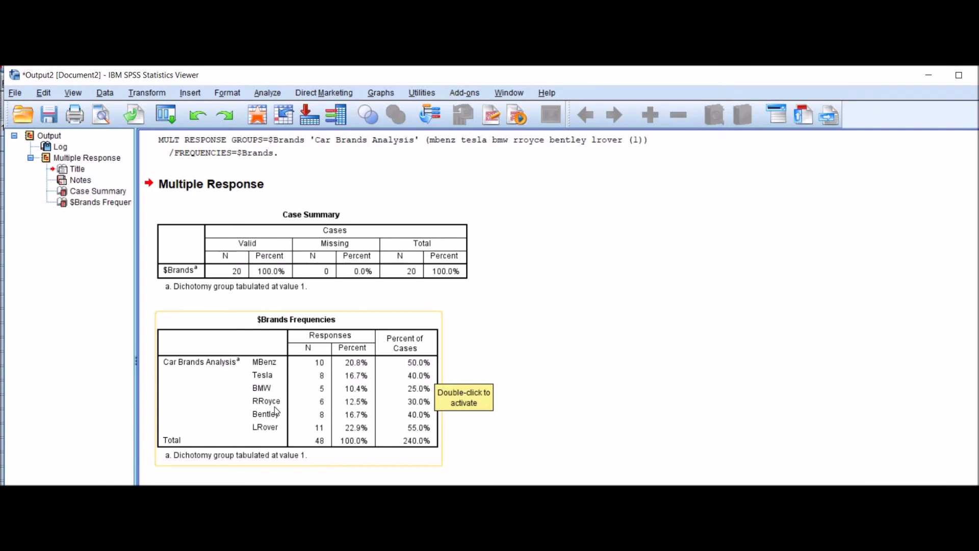
{"action": "mouse_move", "coordinate": [329, 409]}
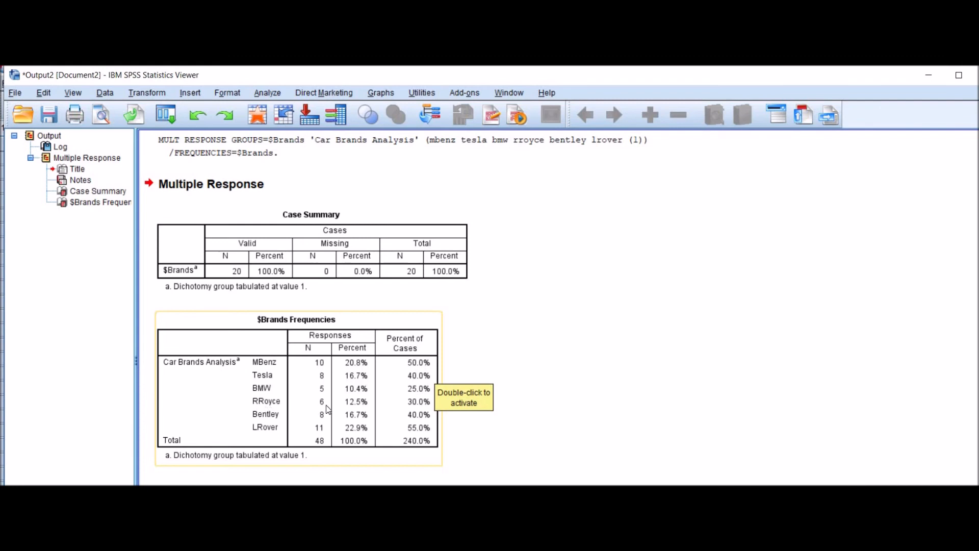
{"action": "mouse_move", "coordinate": [291, 428]}
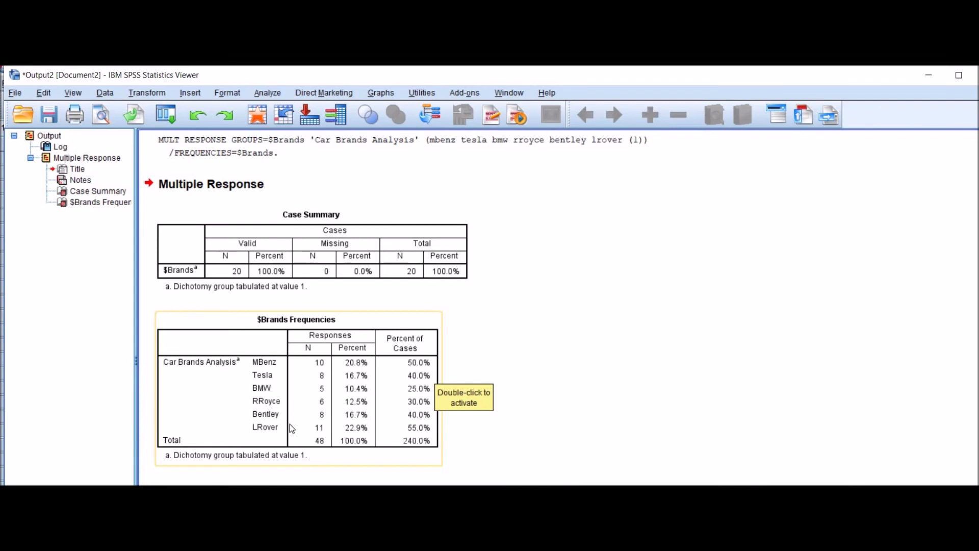
{"action": "mouse_move", "coordinate": [320, 439]}
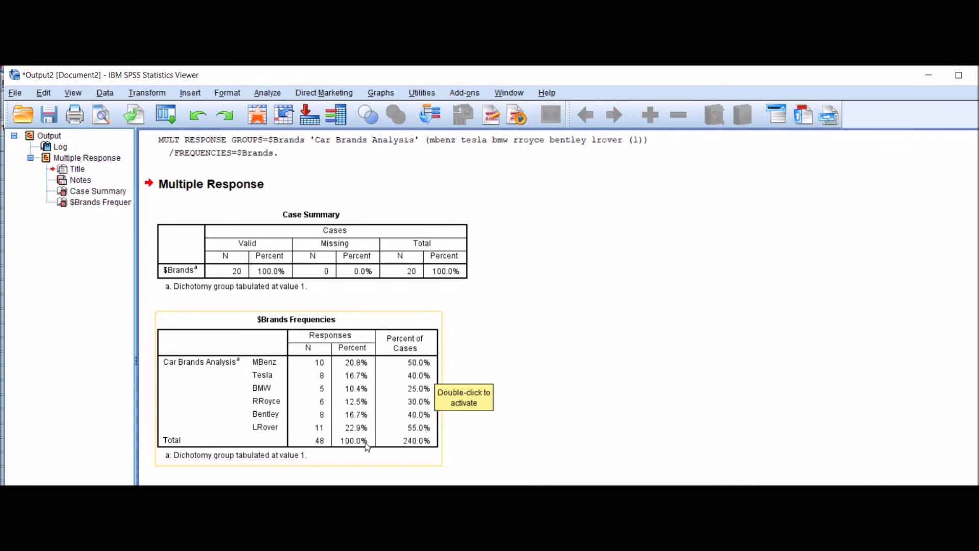
{"action": "mouse_move", "coordinate": [315, 442]}
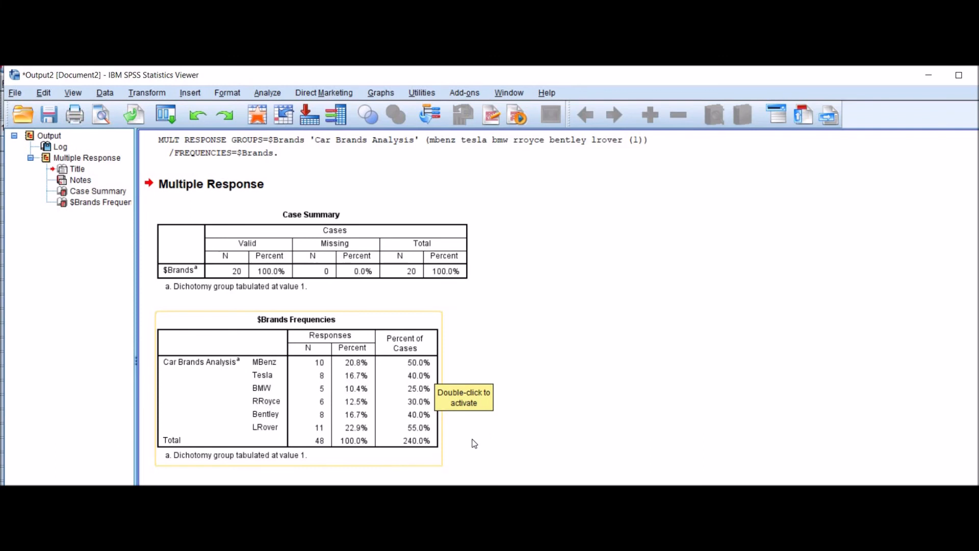
{"action": "mouse_move", "coordinate": [484, 442]}
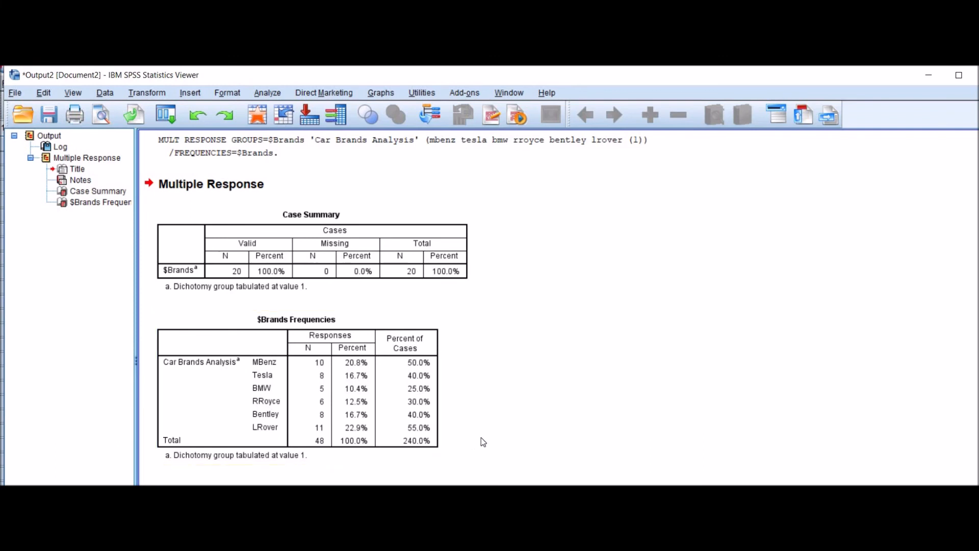
{"action": "mouse_move", "coordinate": [484, 436]}
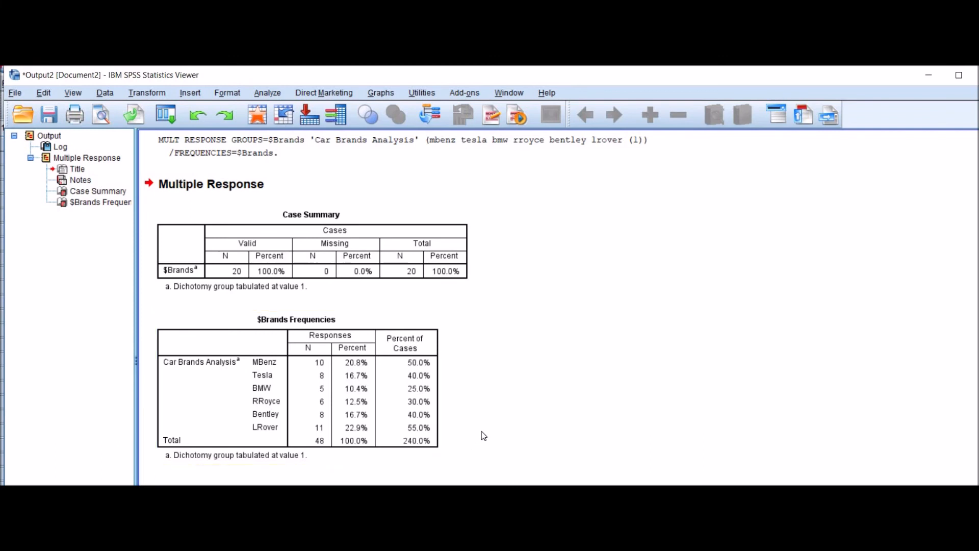